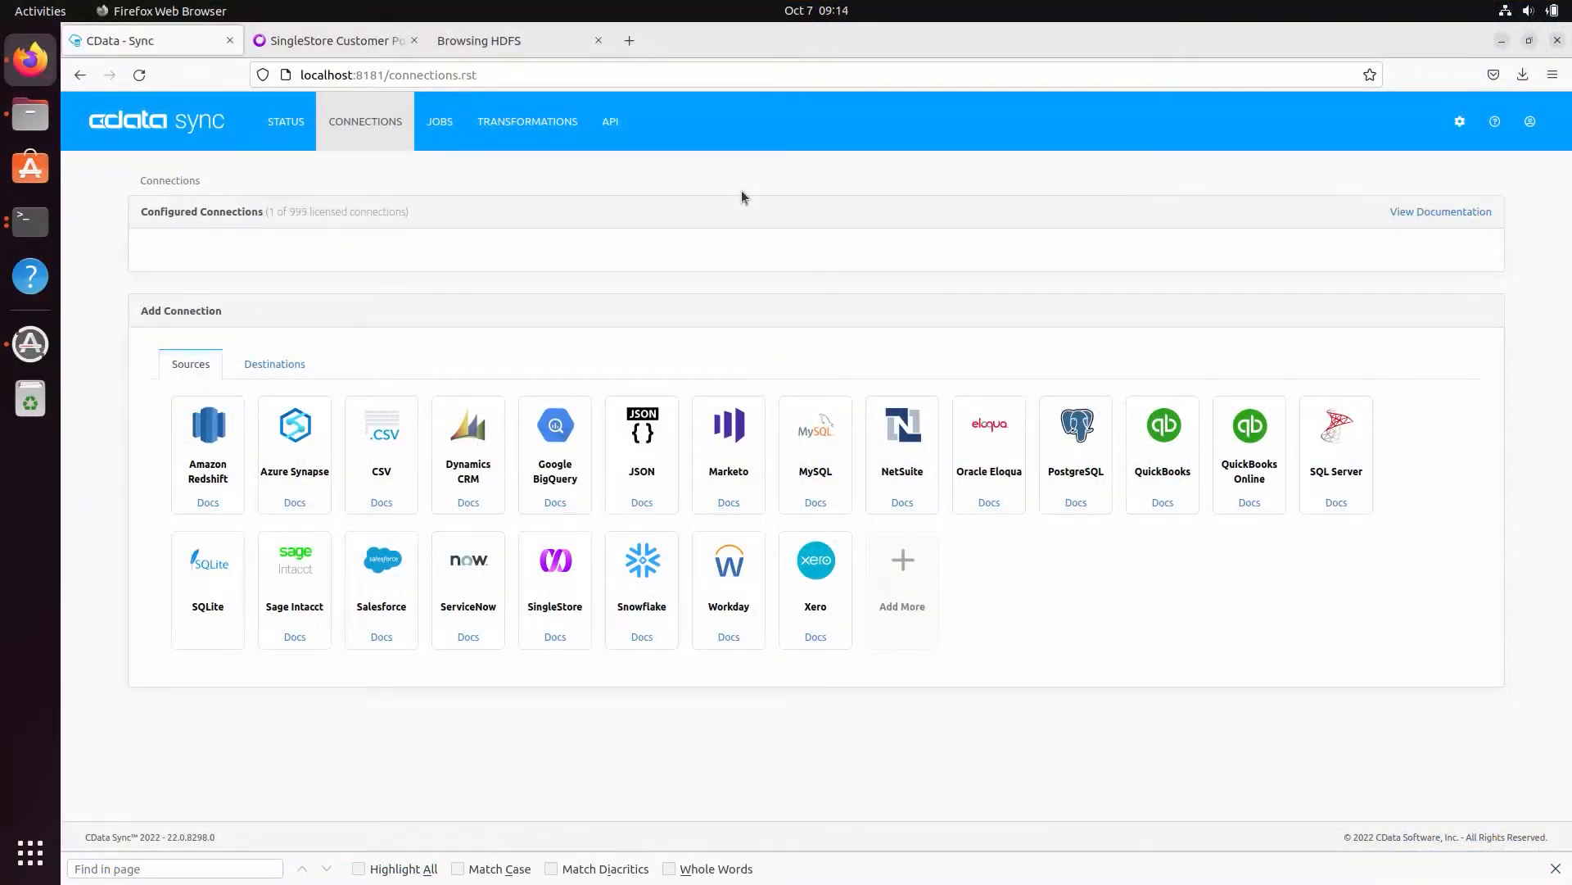
Begin a new JSON source connection to be named HDFSJSON.
click(640, 454)
text(HDFSJSON)
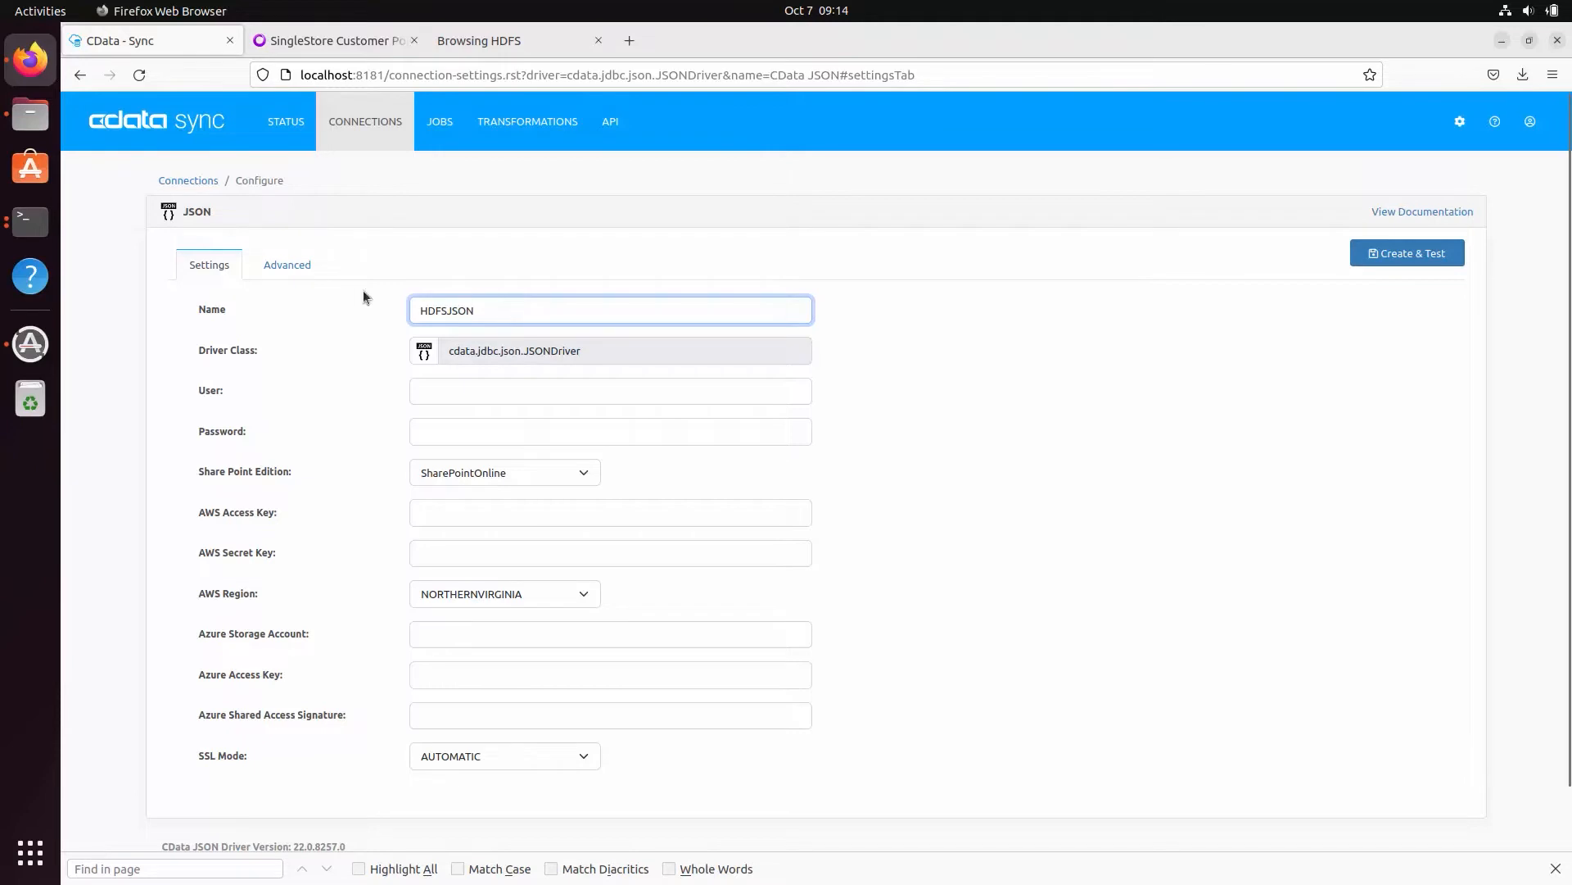
On Advanced, set Connection Type to HDFS and enter the webhdfs URI to the large-file JSON.
click(287, 266)
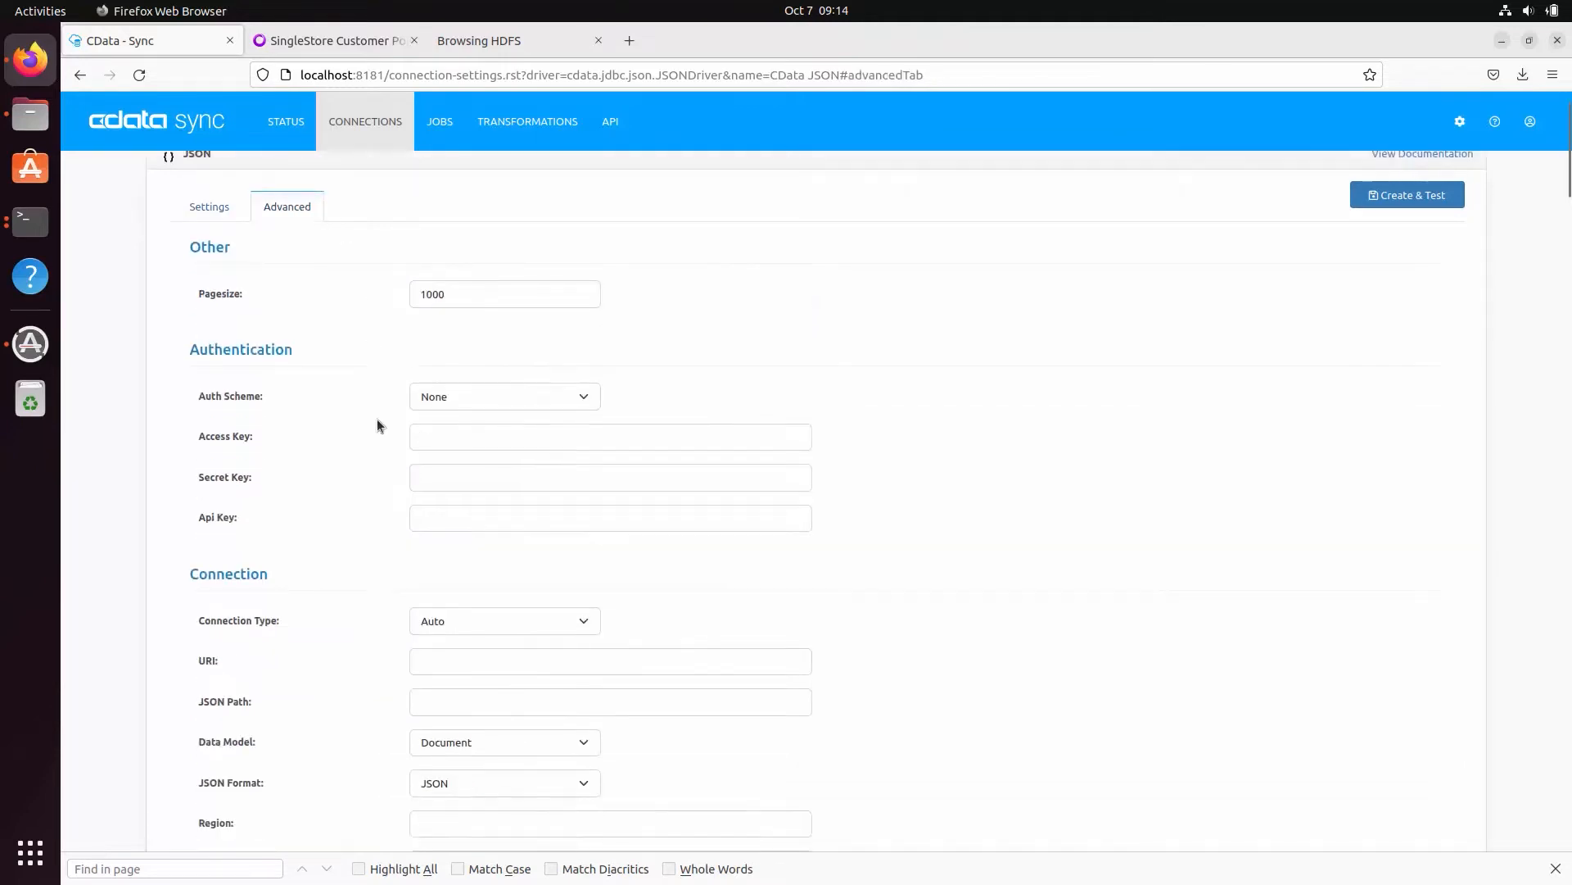
click(503, 398)
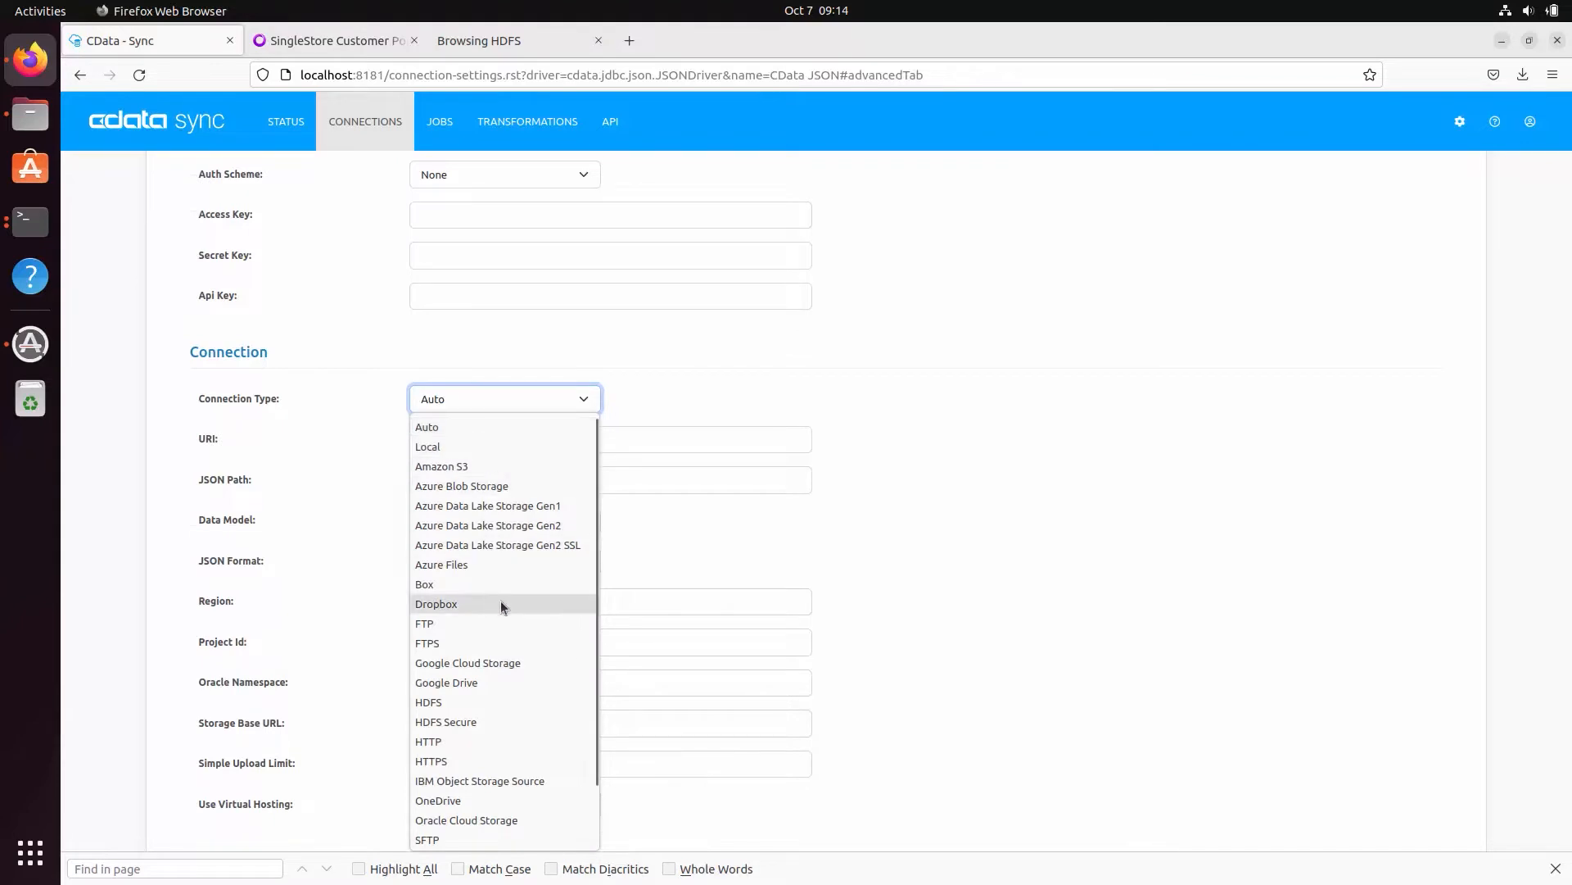
click(427, 703)
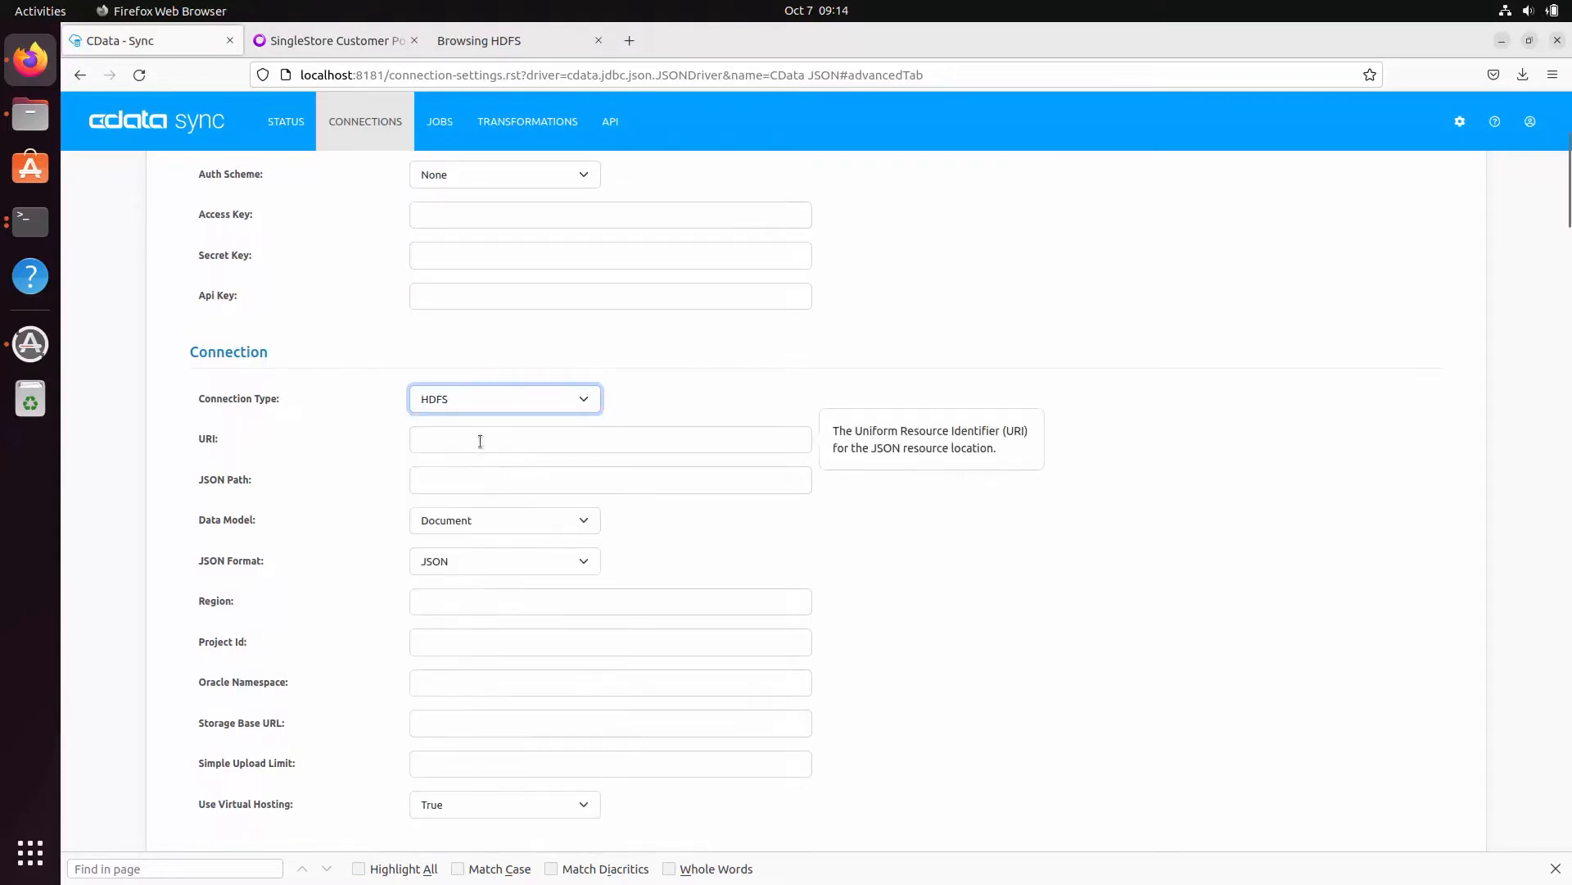
text(webhdfs://localhost:5)
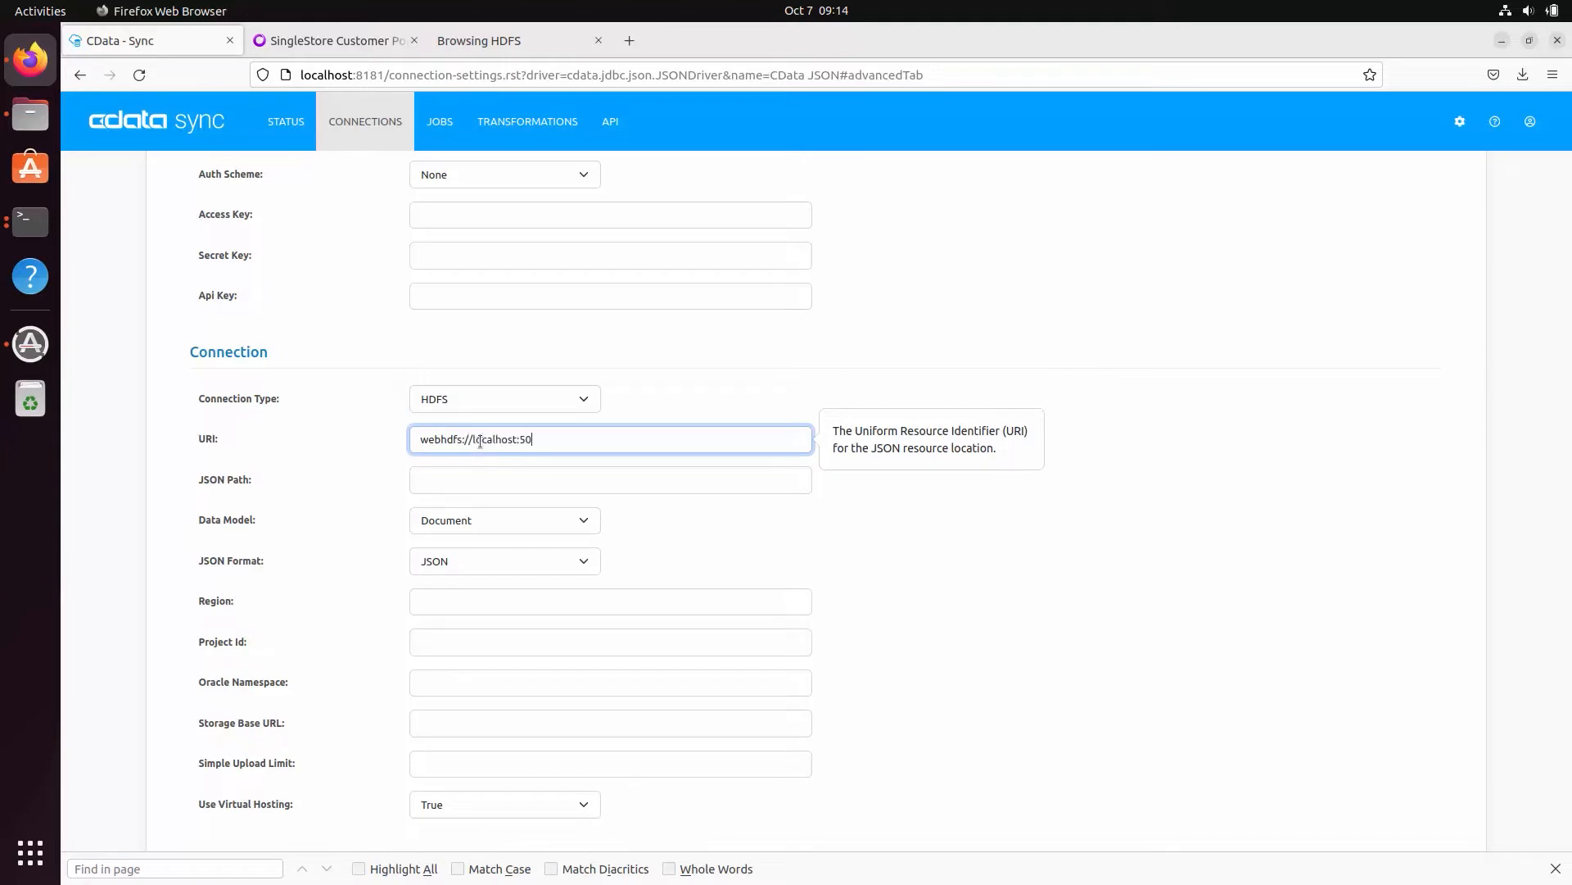
text(070/large-f)
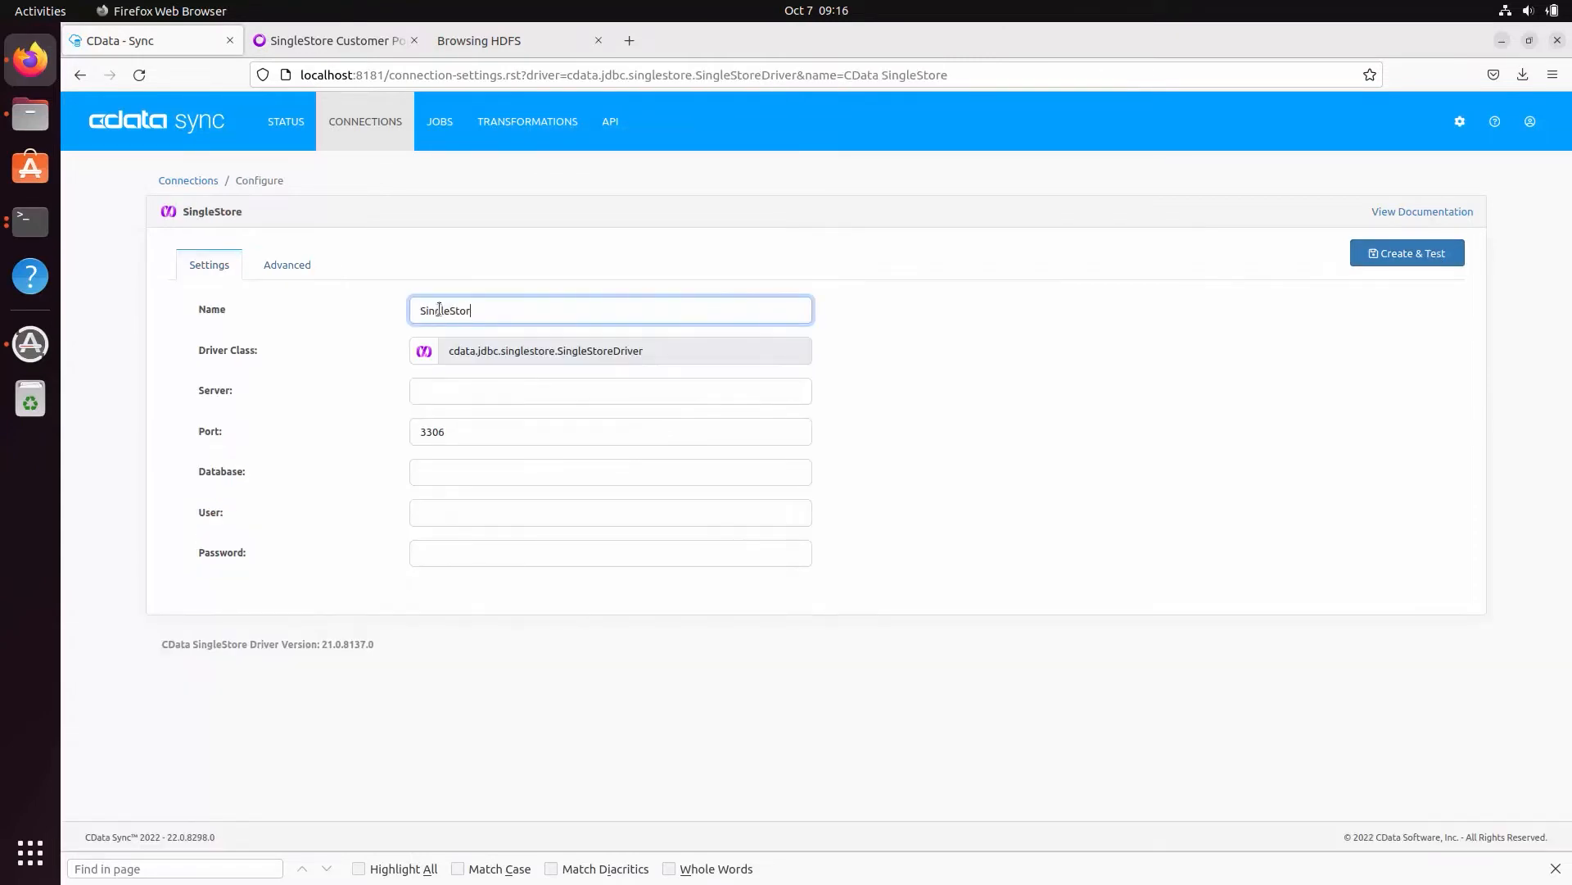
Fill the SingleStore server from the portal, database hdfs, user admin and password, then create and test.
click(334, 39)
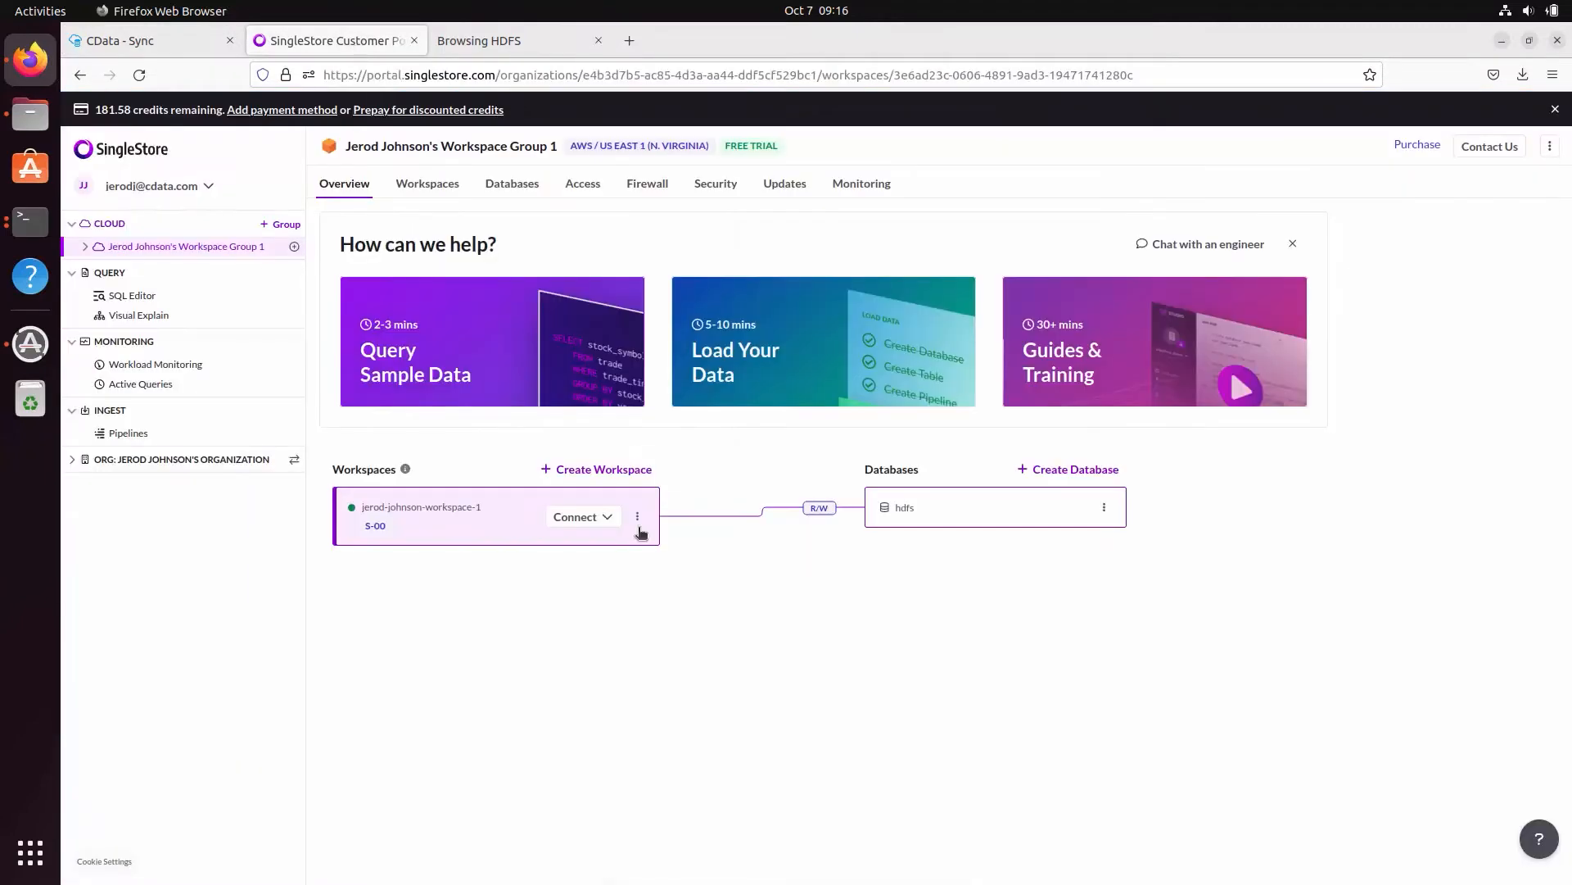
click(575, 516)
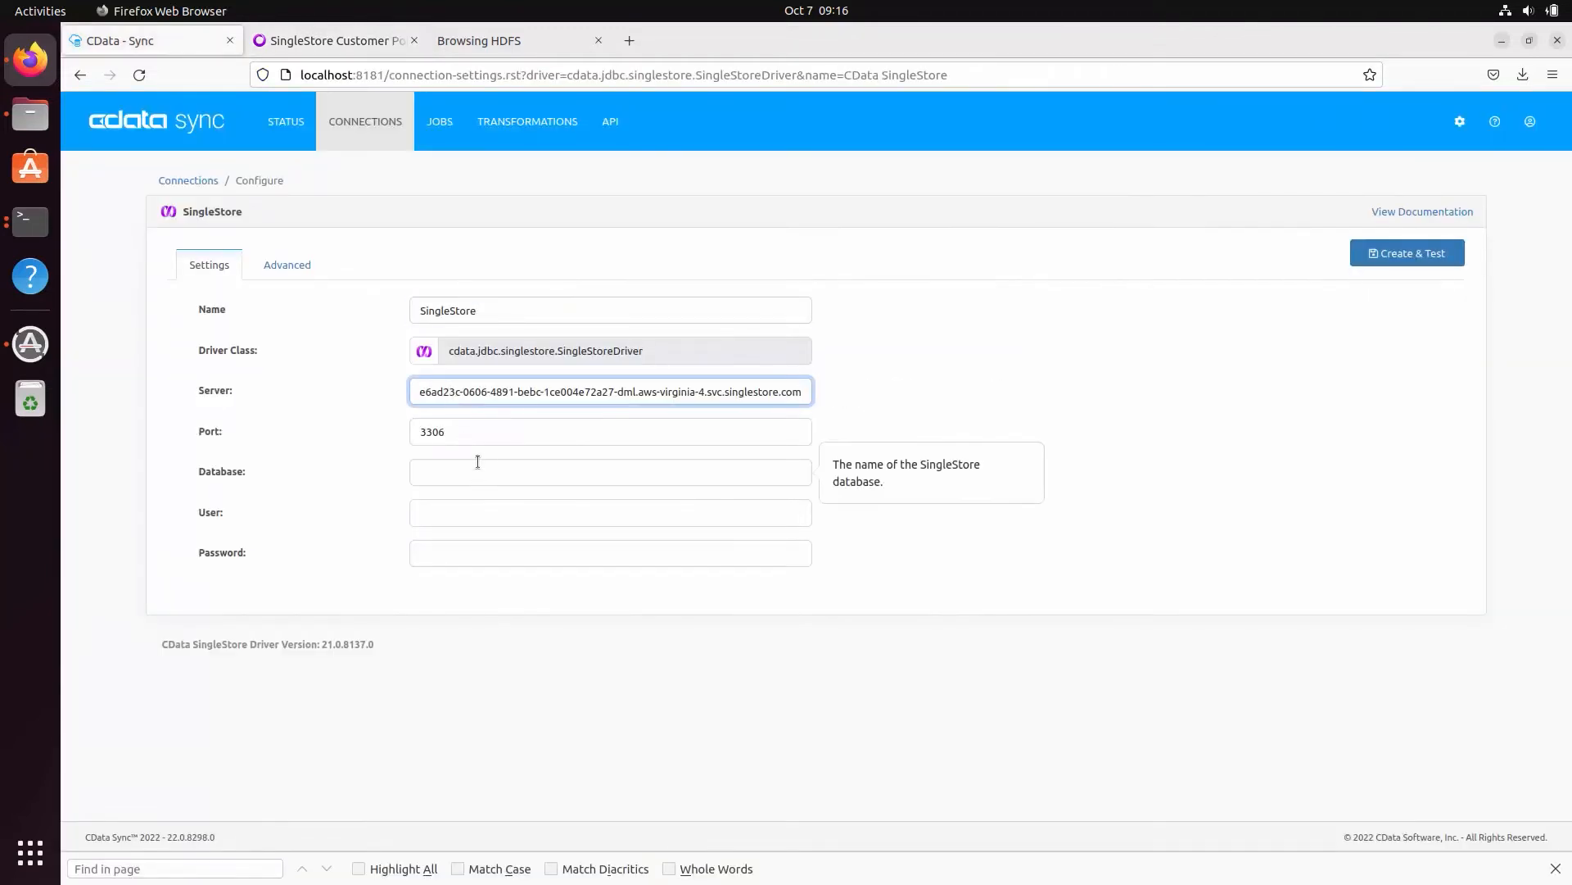
click(334, 39)
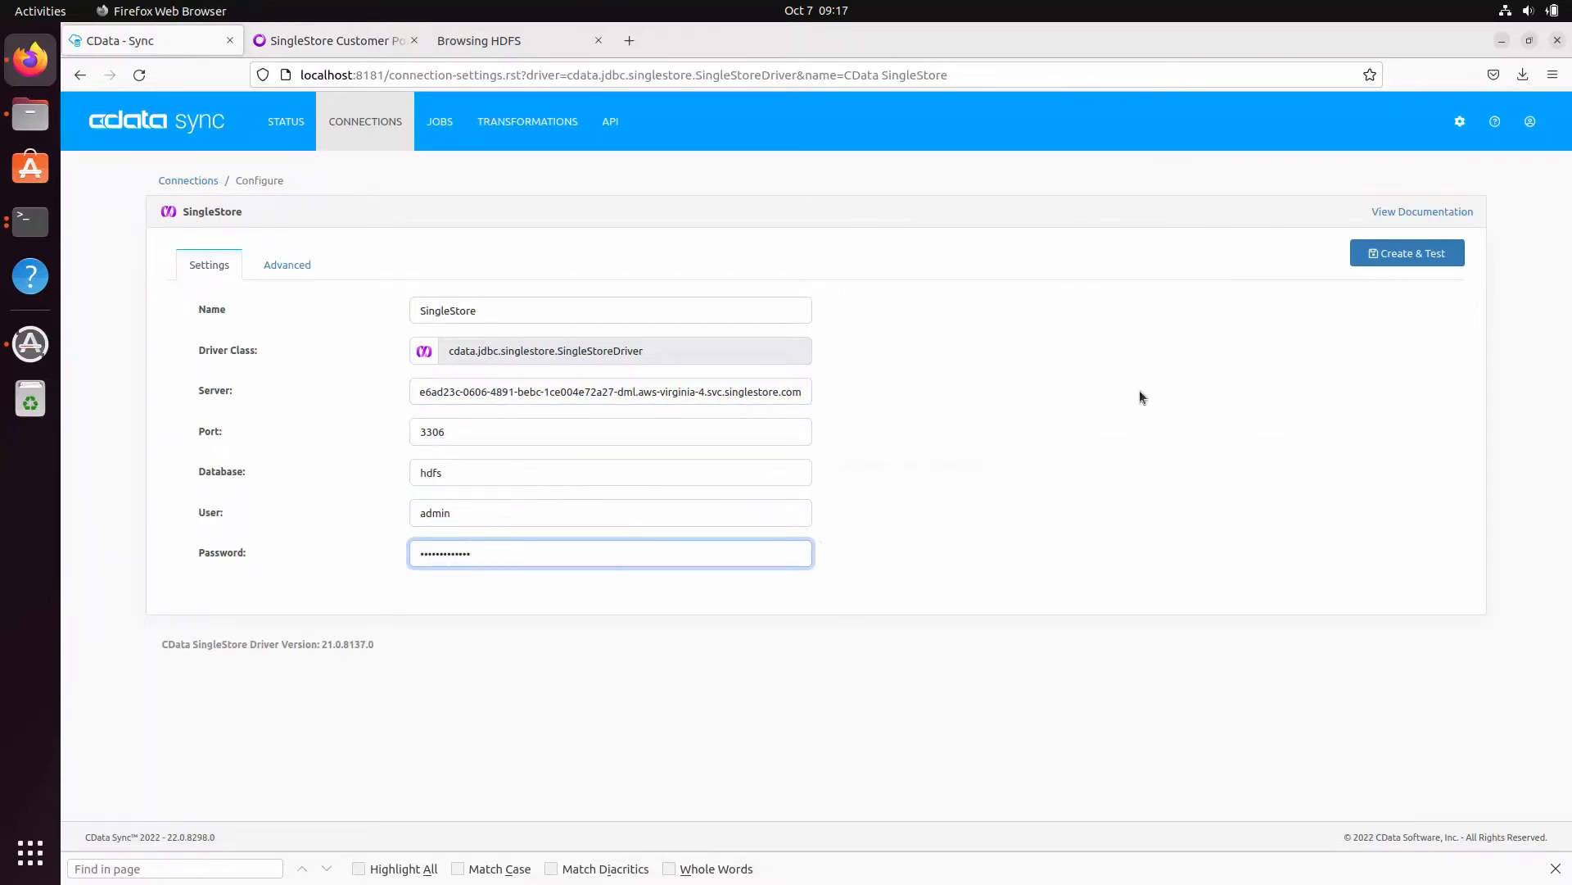
click(1405, 252)
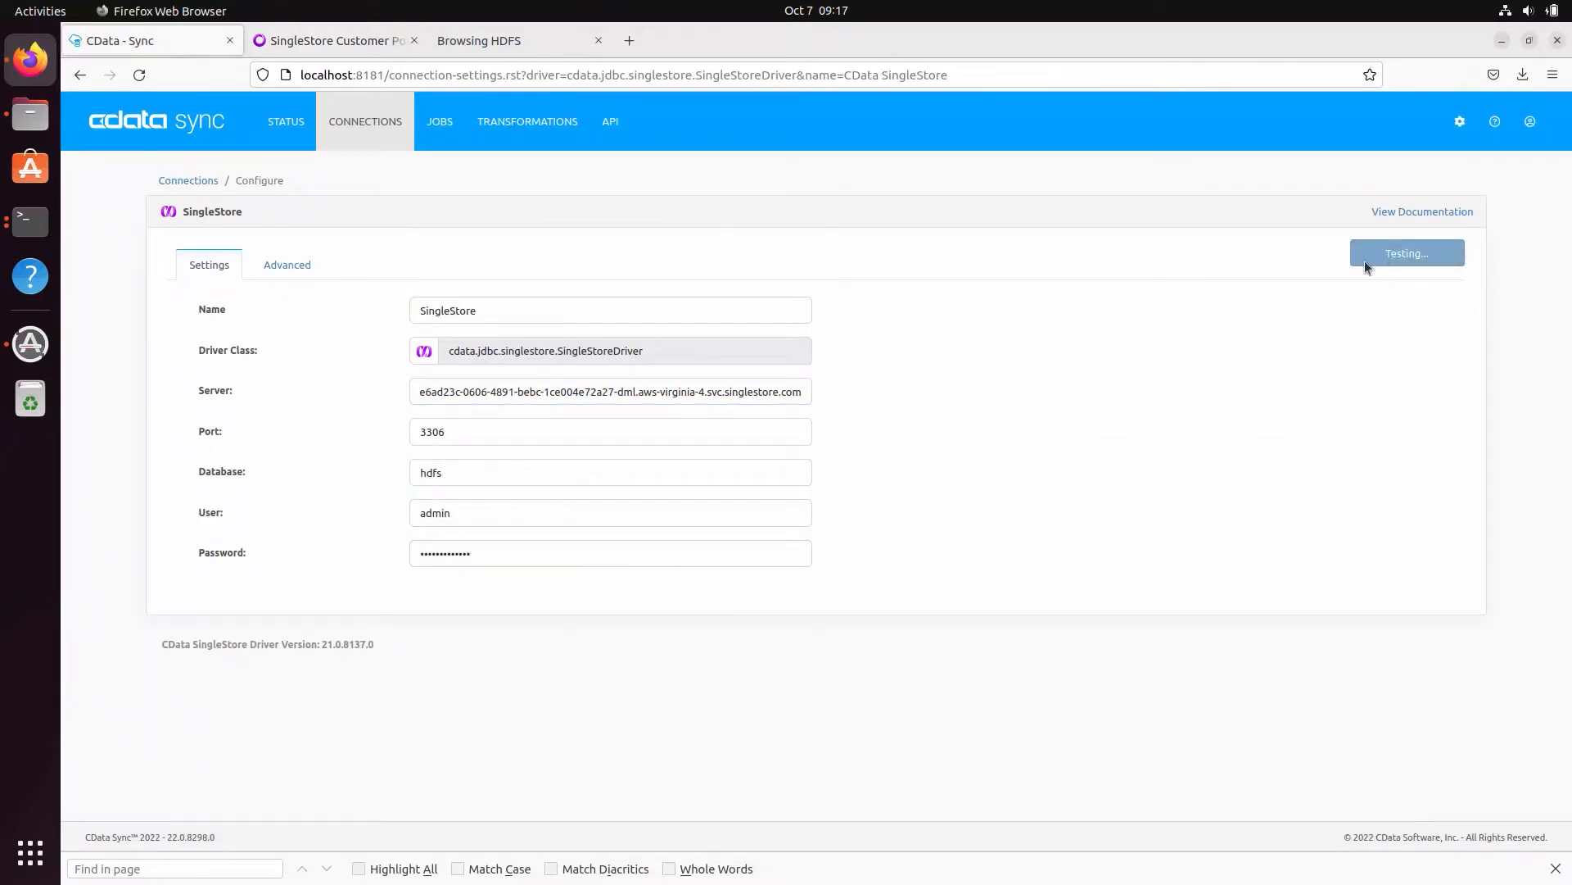
click(1405, 252)
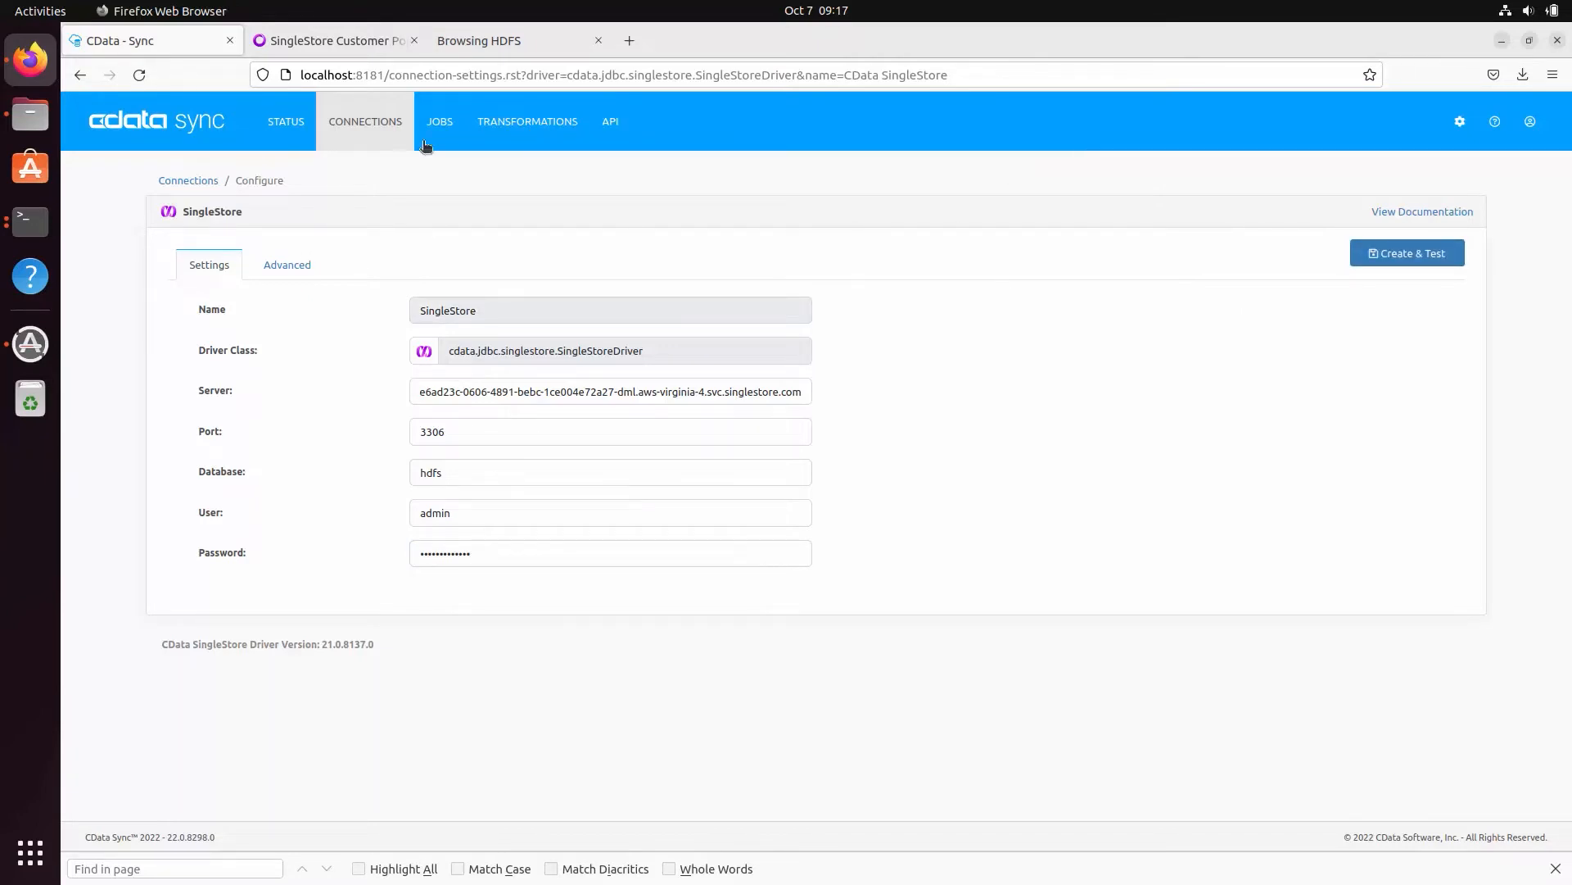
Create job HDFStoSingleStore from HDFSJSON to SingleStore and select the large-file table.
click(439, 122)
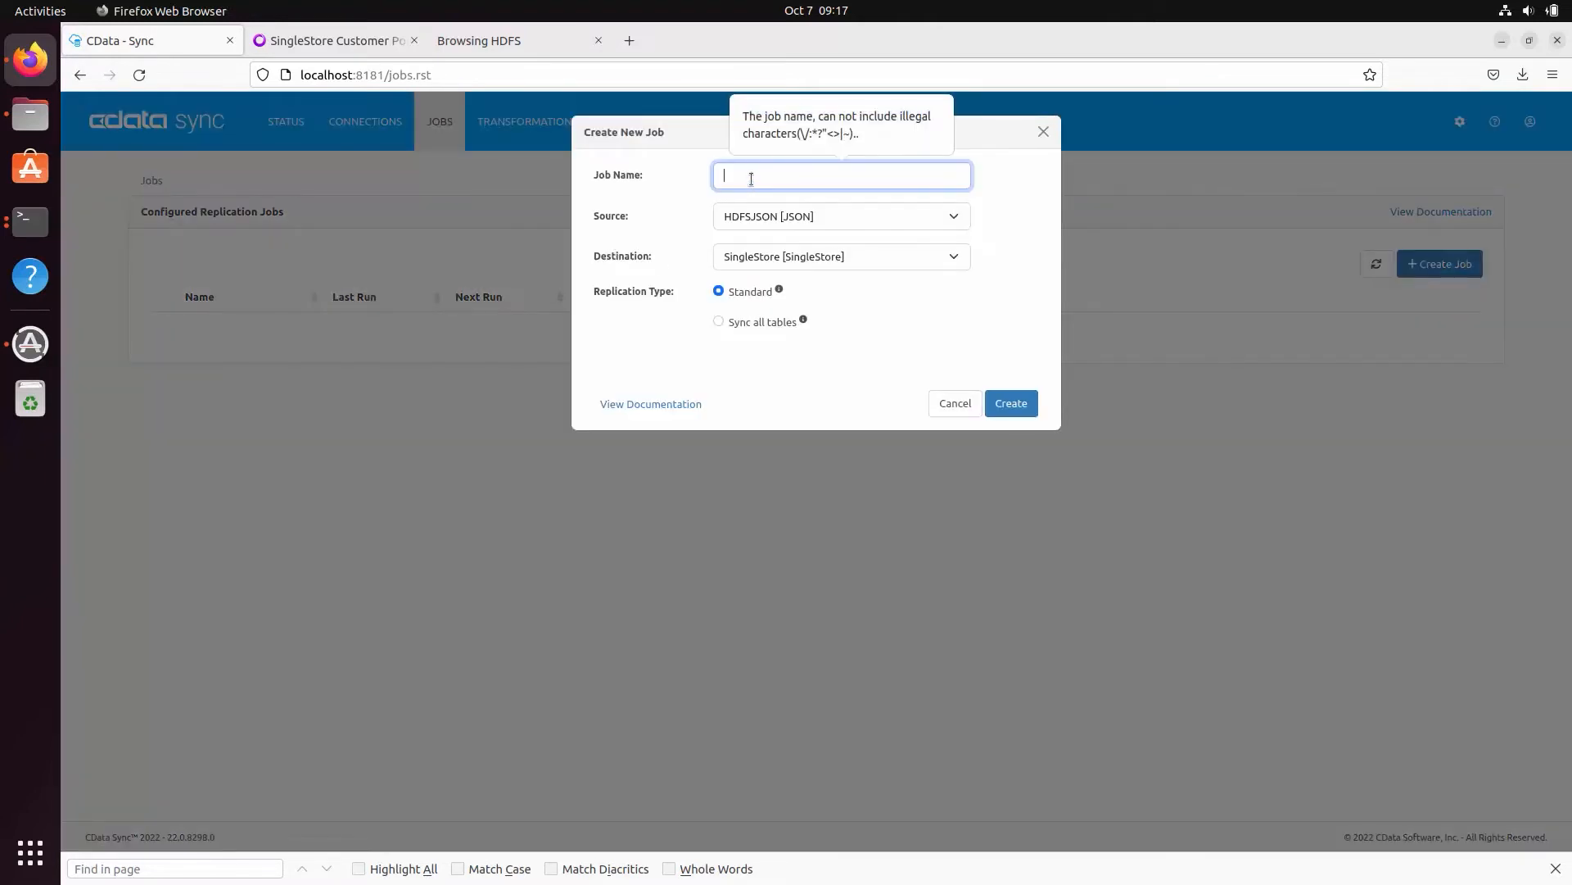
text(HDFSToSingleStore)
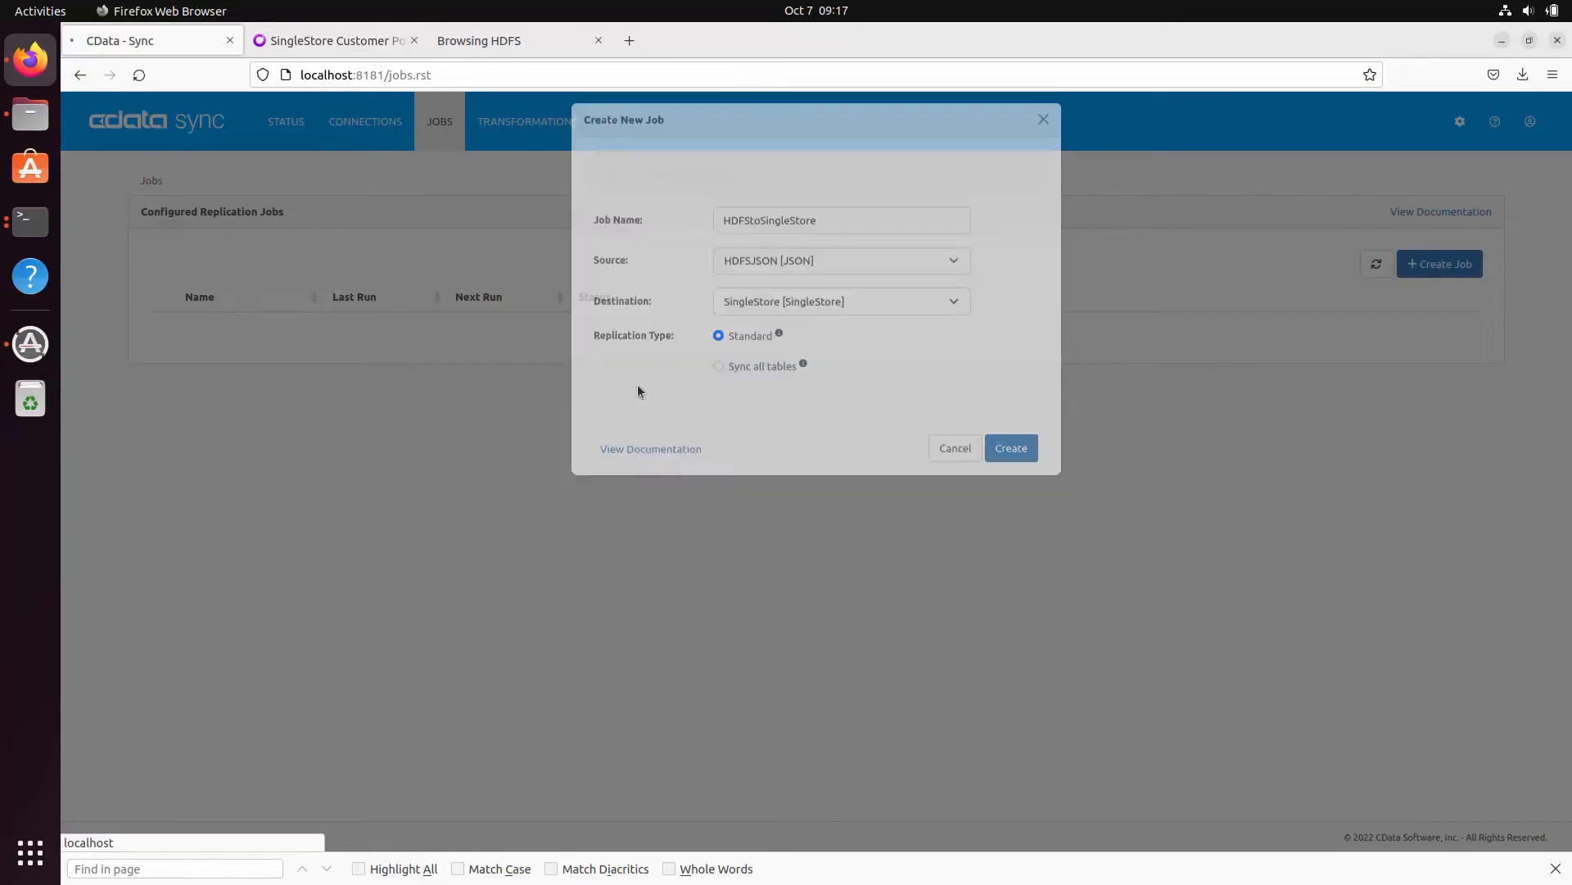
click(1009, 447)
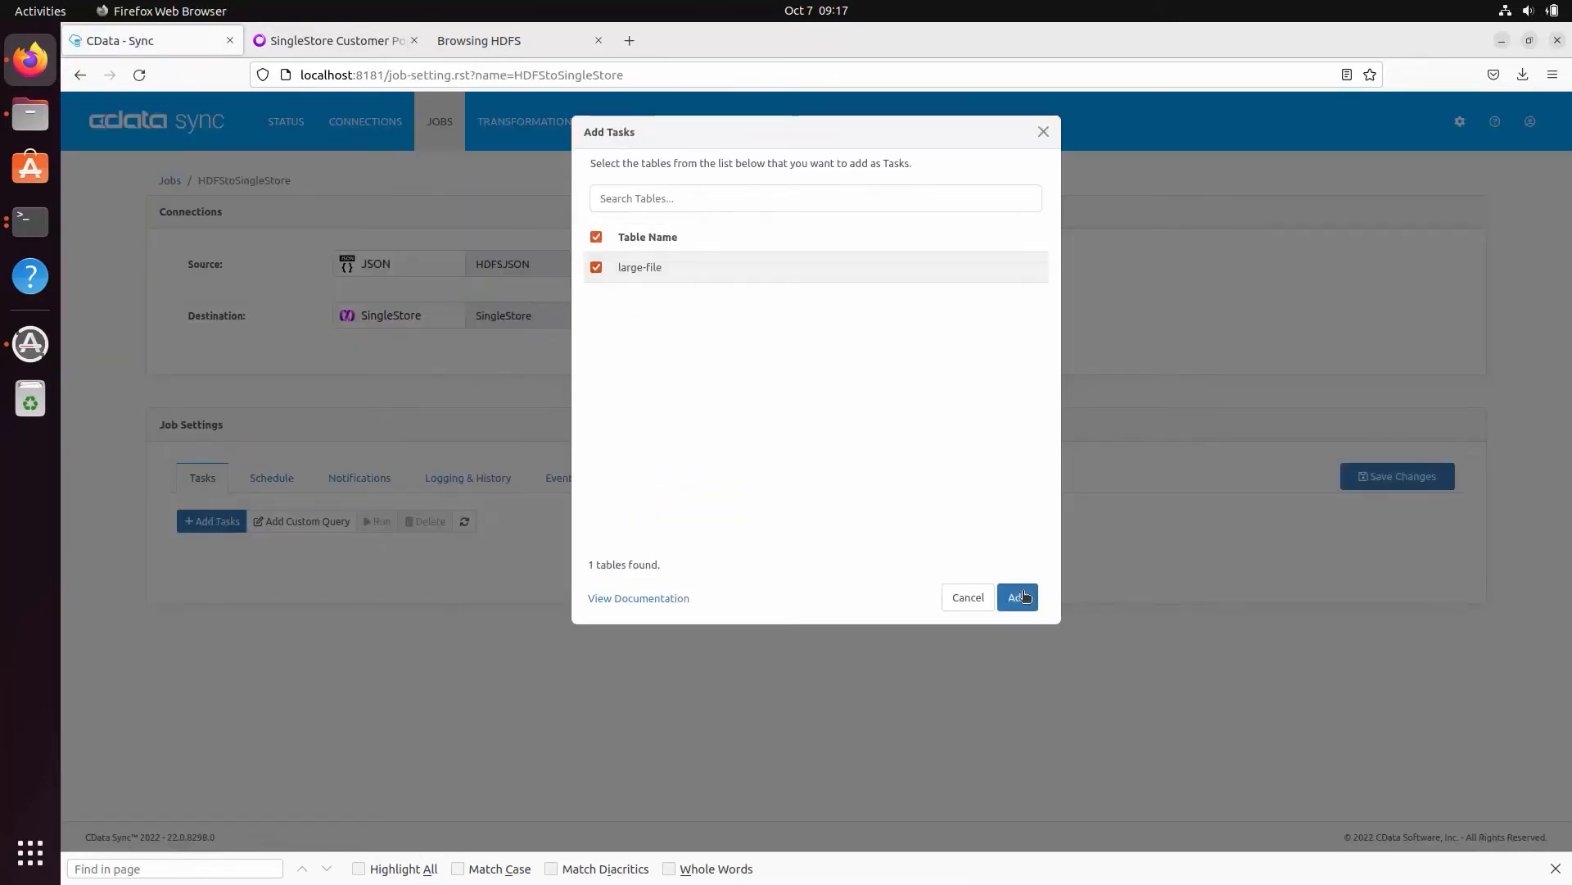
Add the large-file task and map its destination to the existing largefile table.
click(1017, 596)
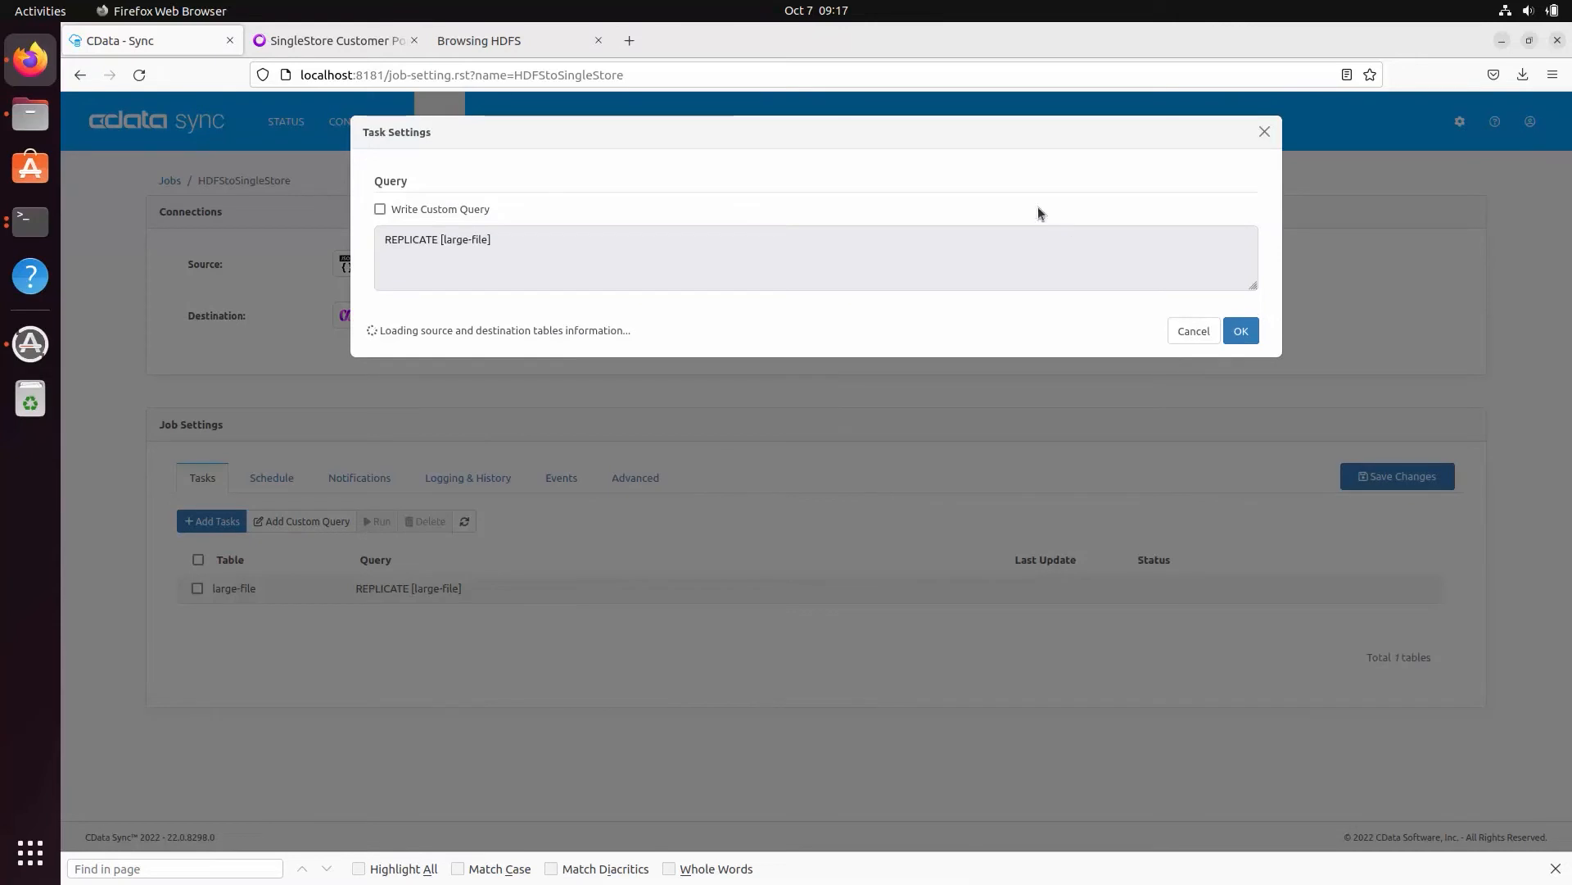
mouse_move(1043, 203)
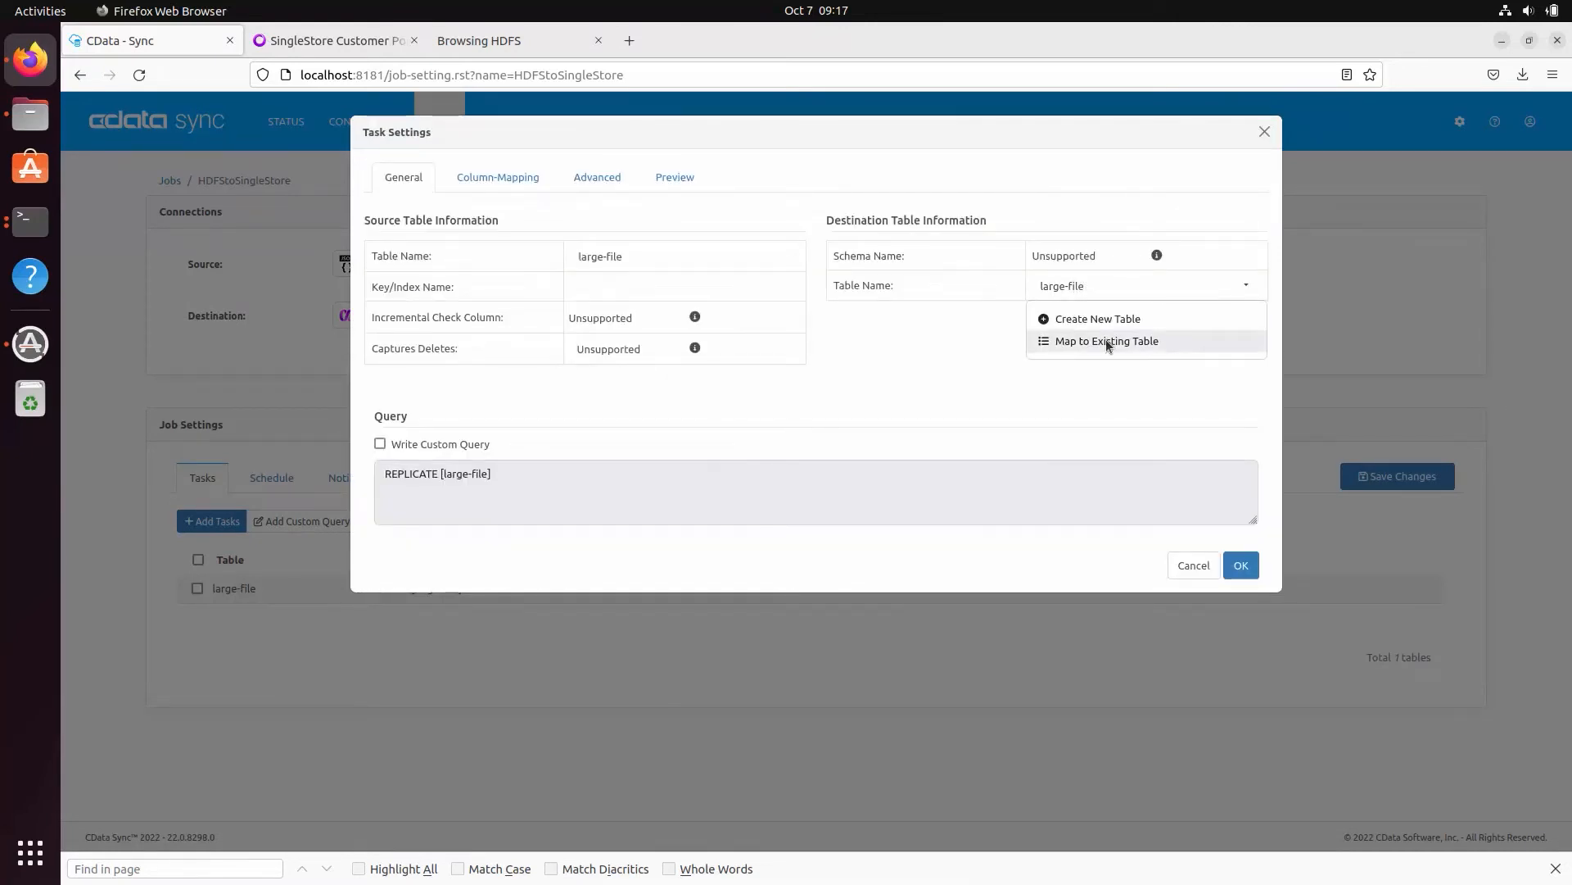
click(1097, 317)
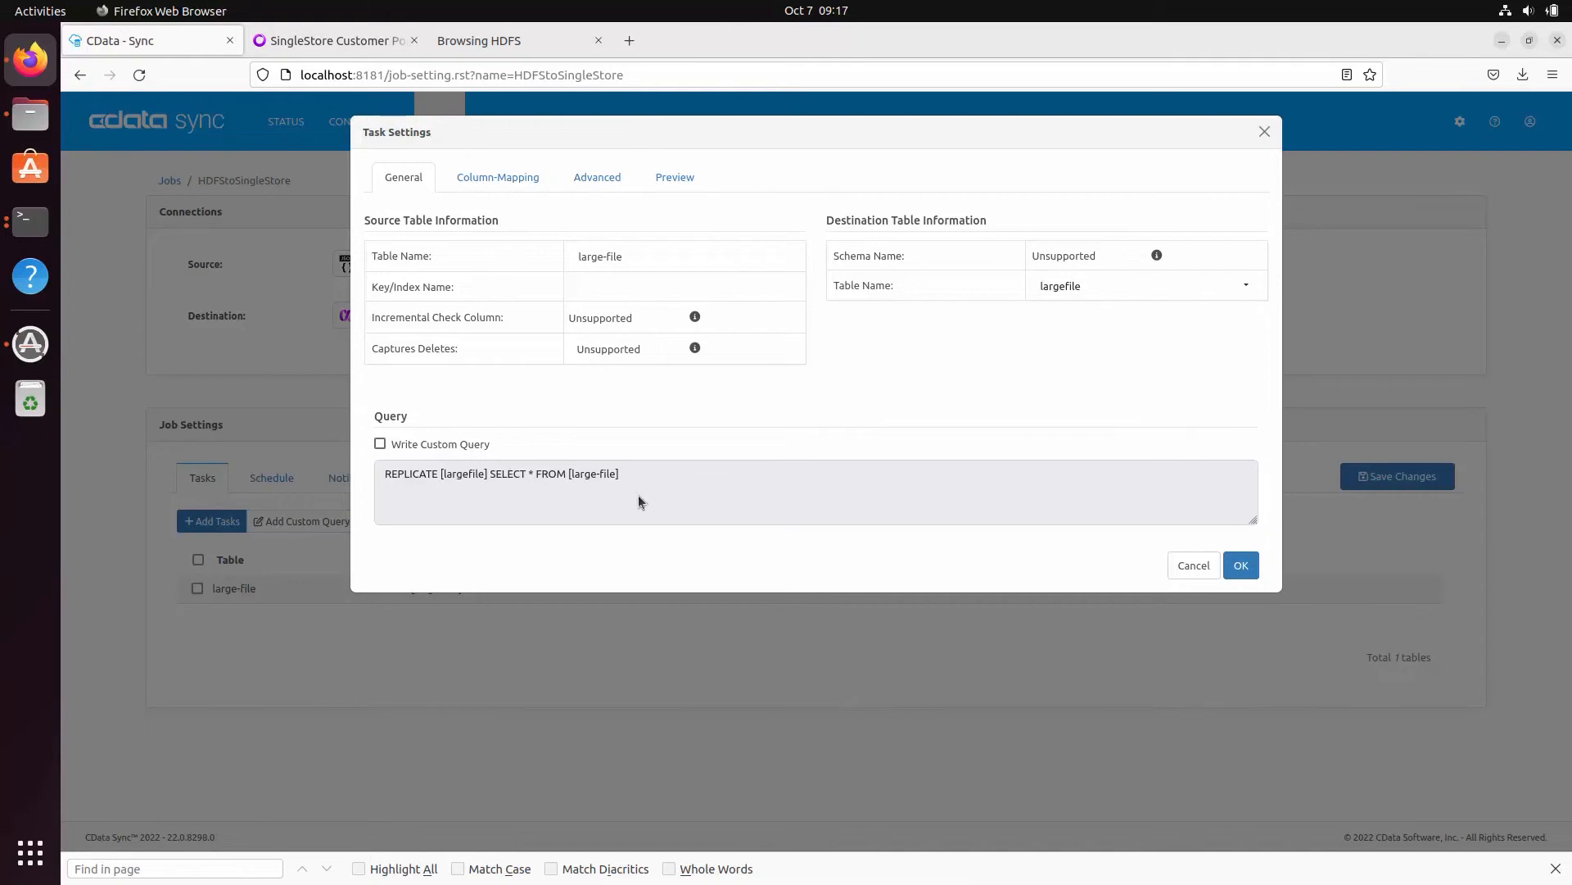
click(1240, 565)
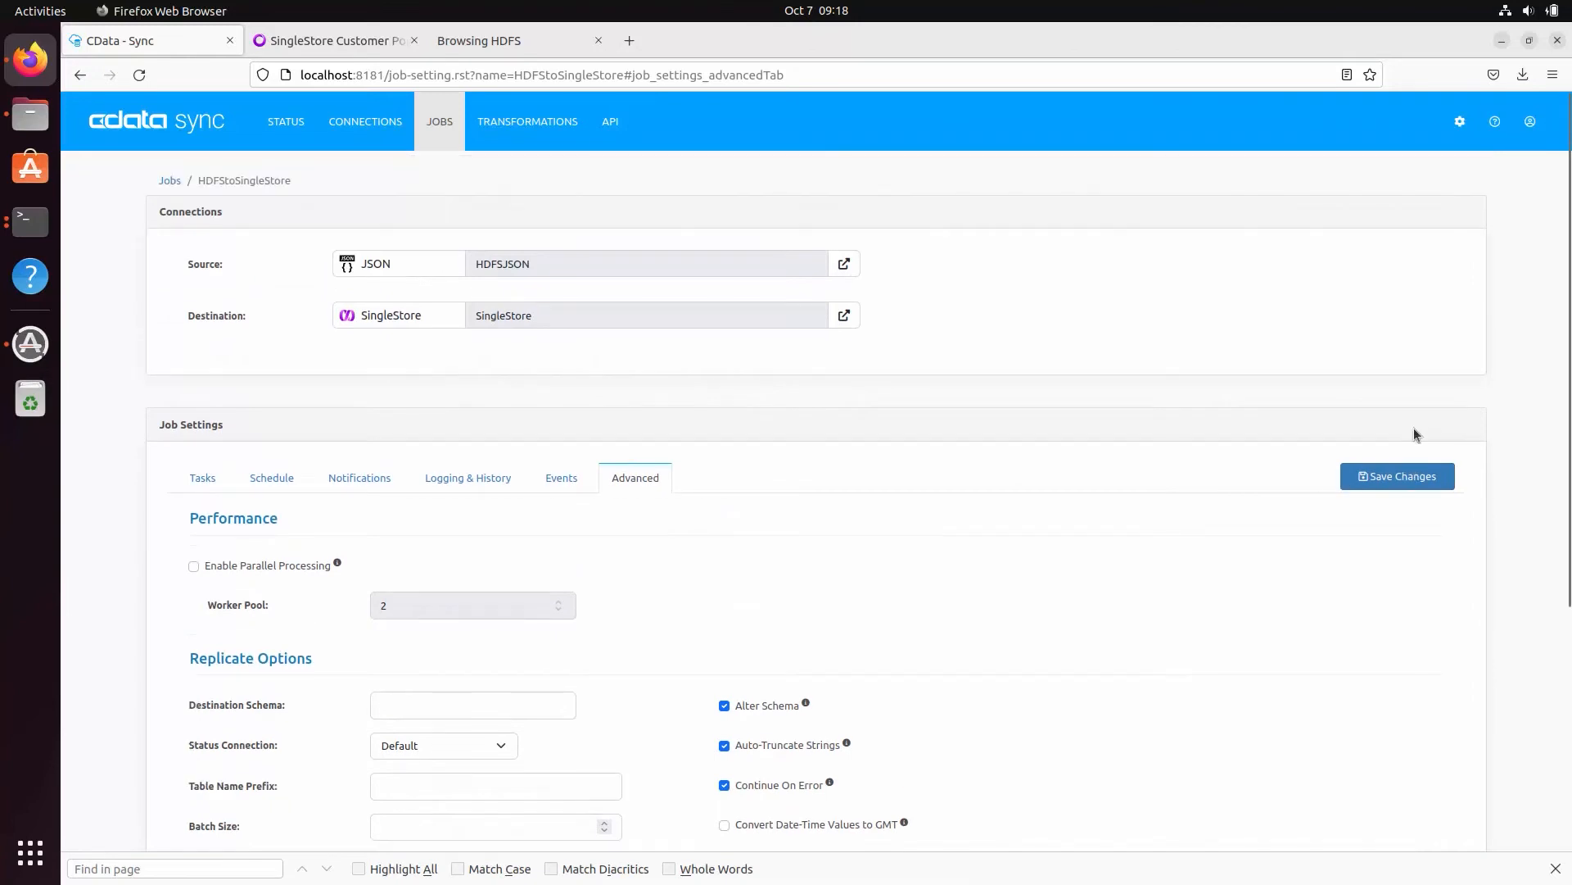
Save the job and run the largefile task, completing with 11351 records affected.
click(1395, 477)
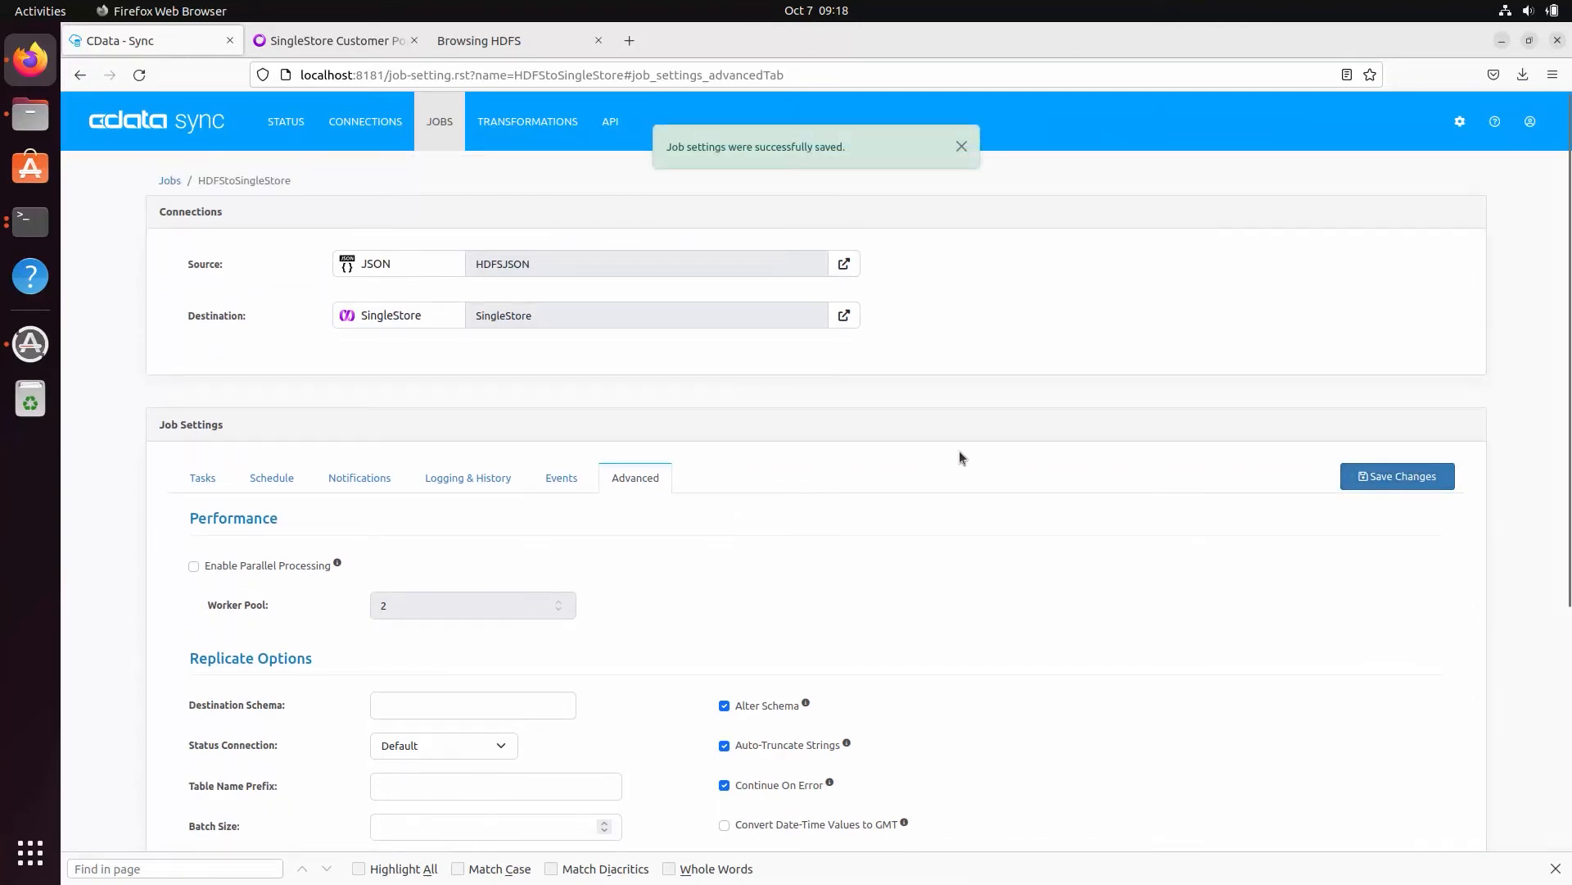
click(202, 477)
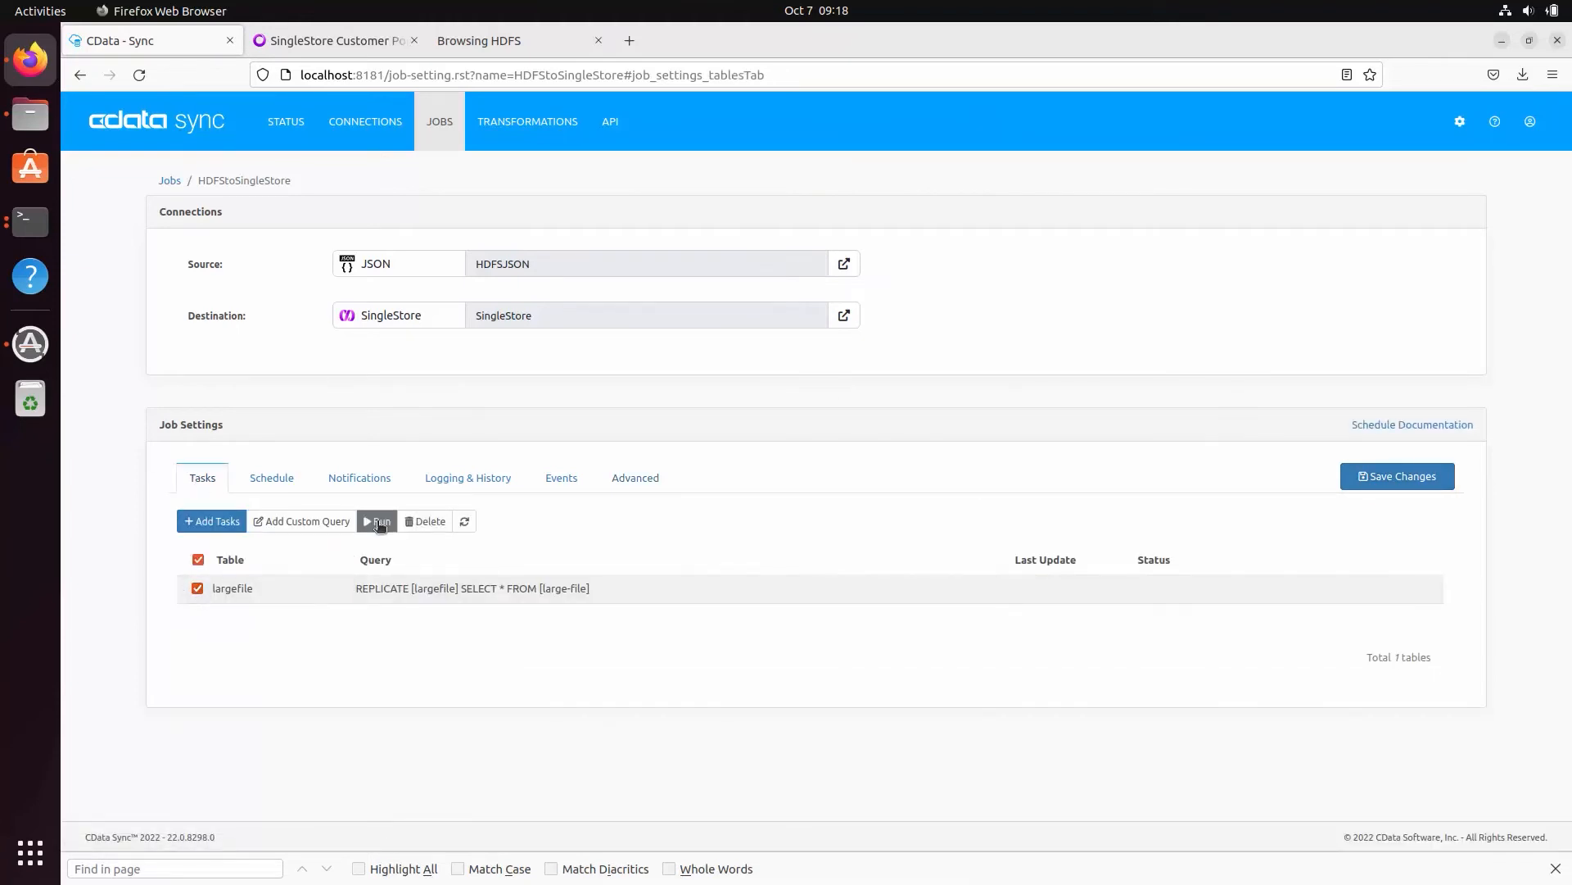
click(376, 520)
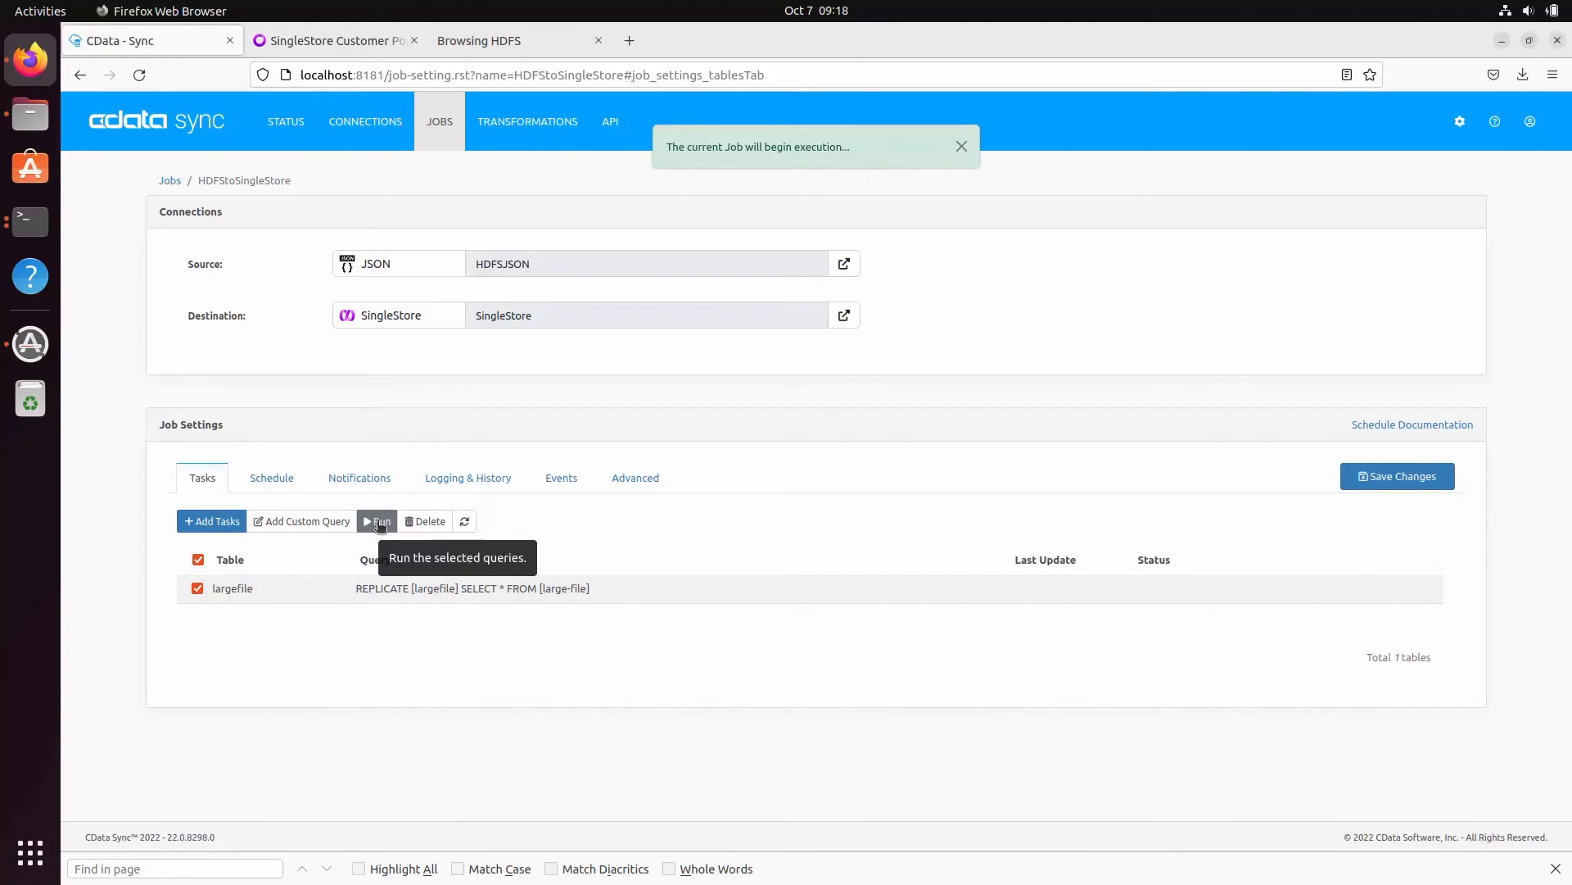
click(377, 521)
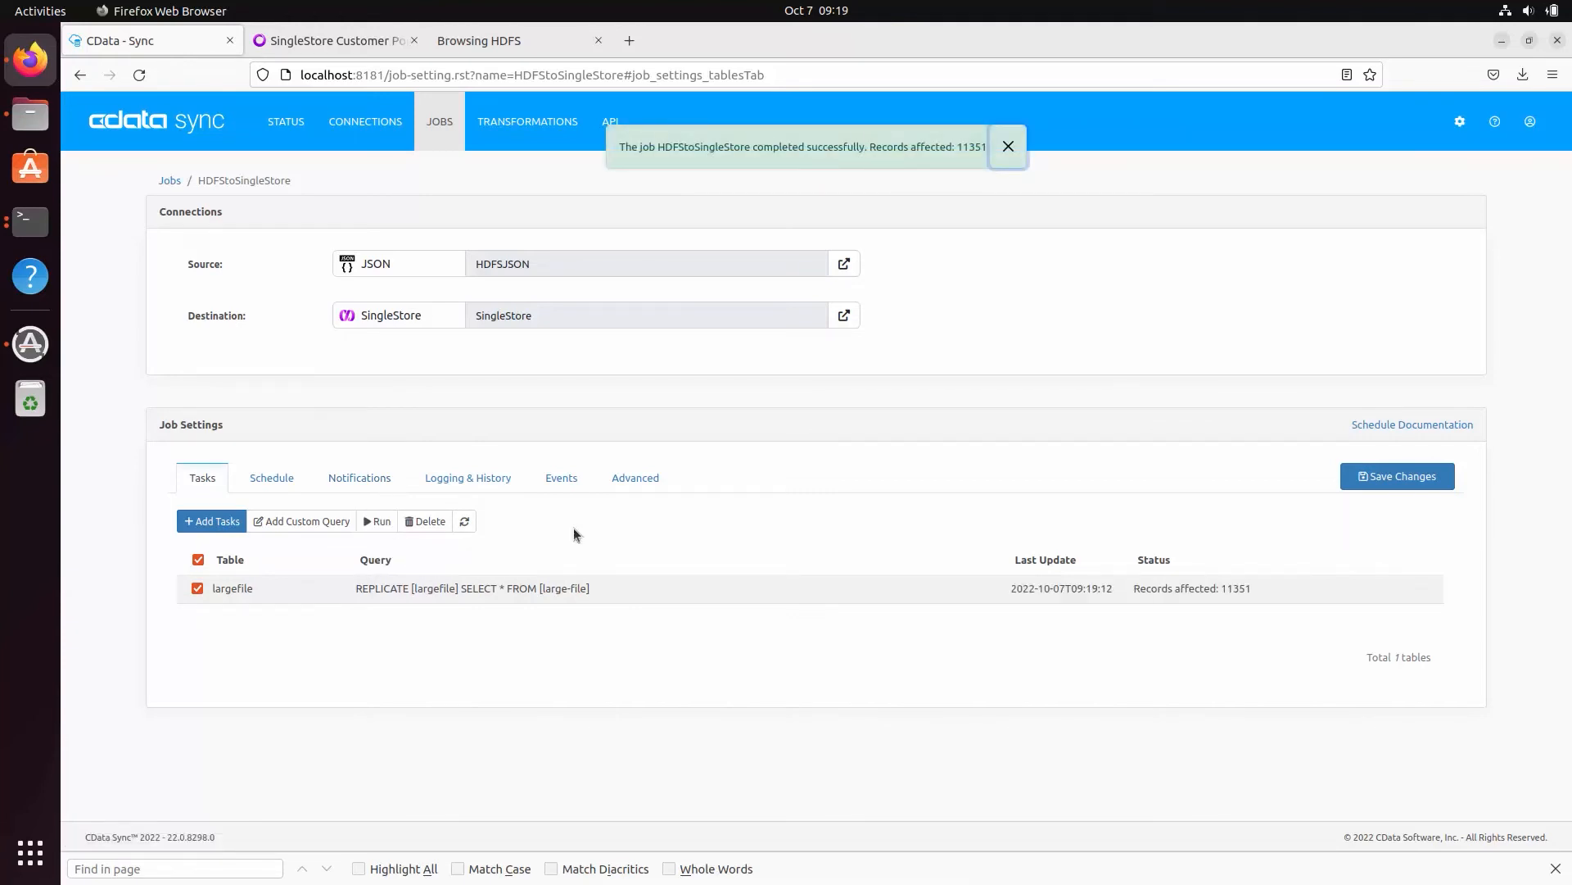
click(1007, 146)
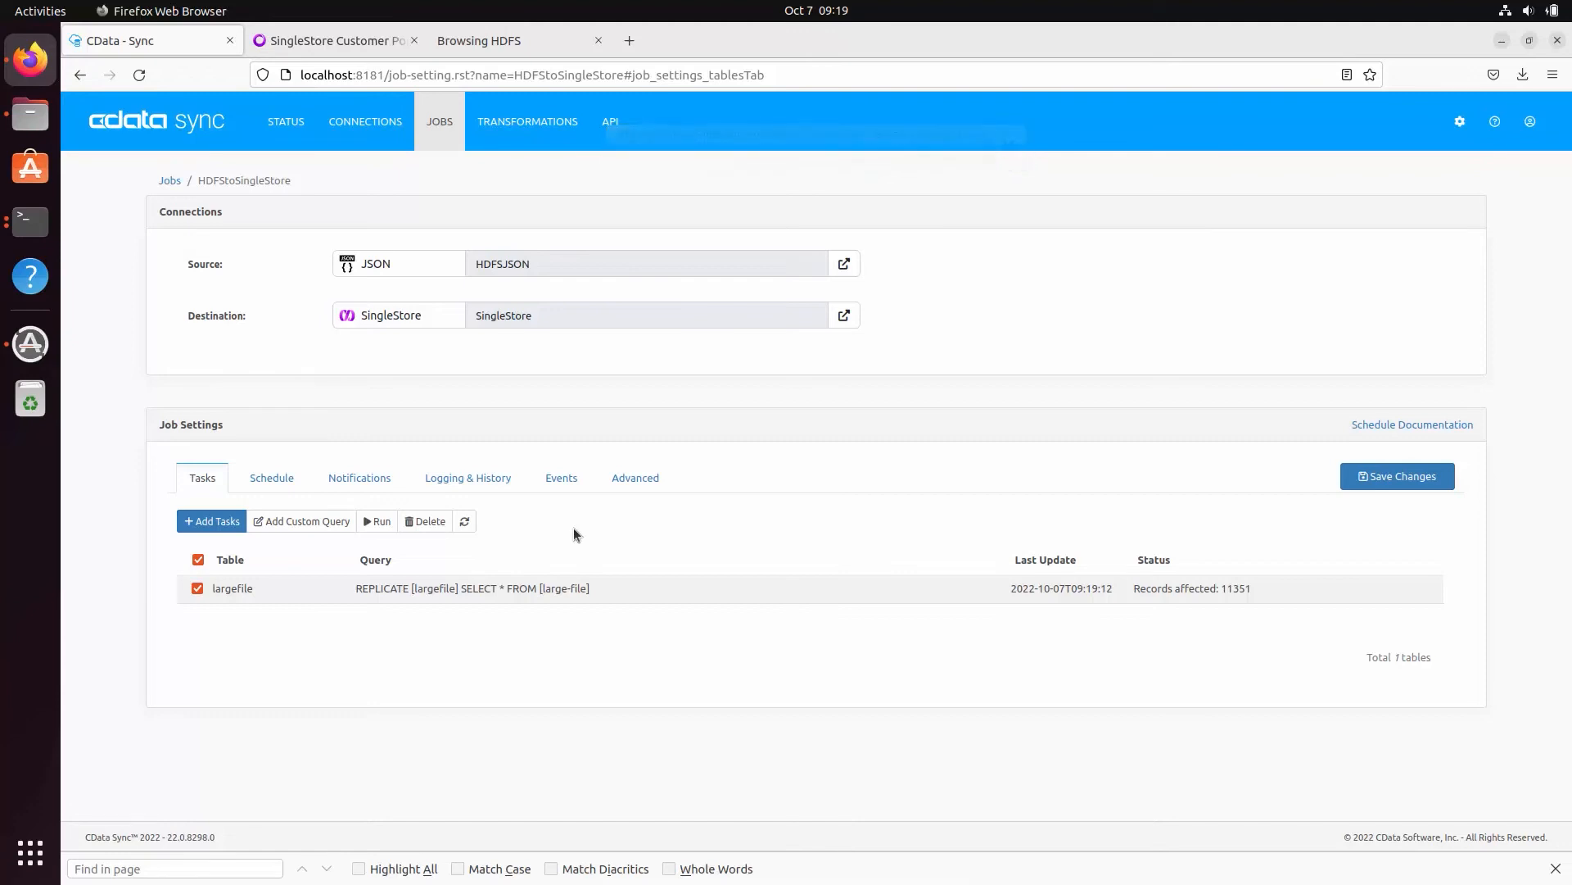
click(334, 39)
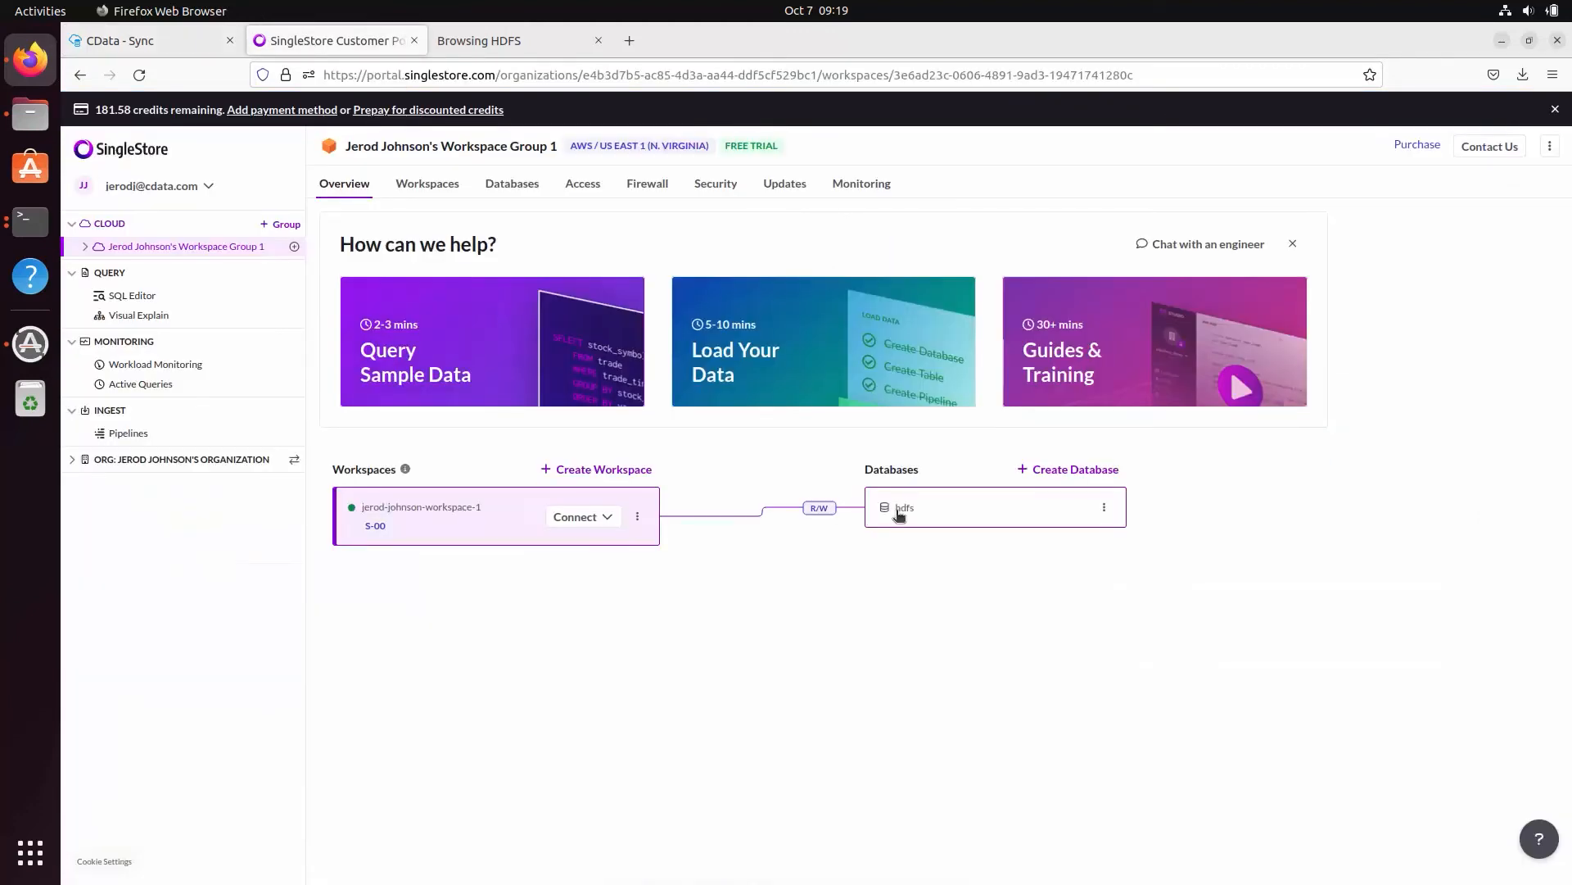
View the hdfs database's largefile table with about 11.35K rows and 615 columns.
click(902, 506)
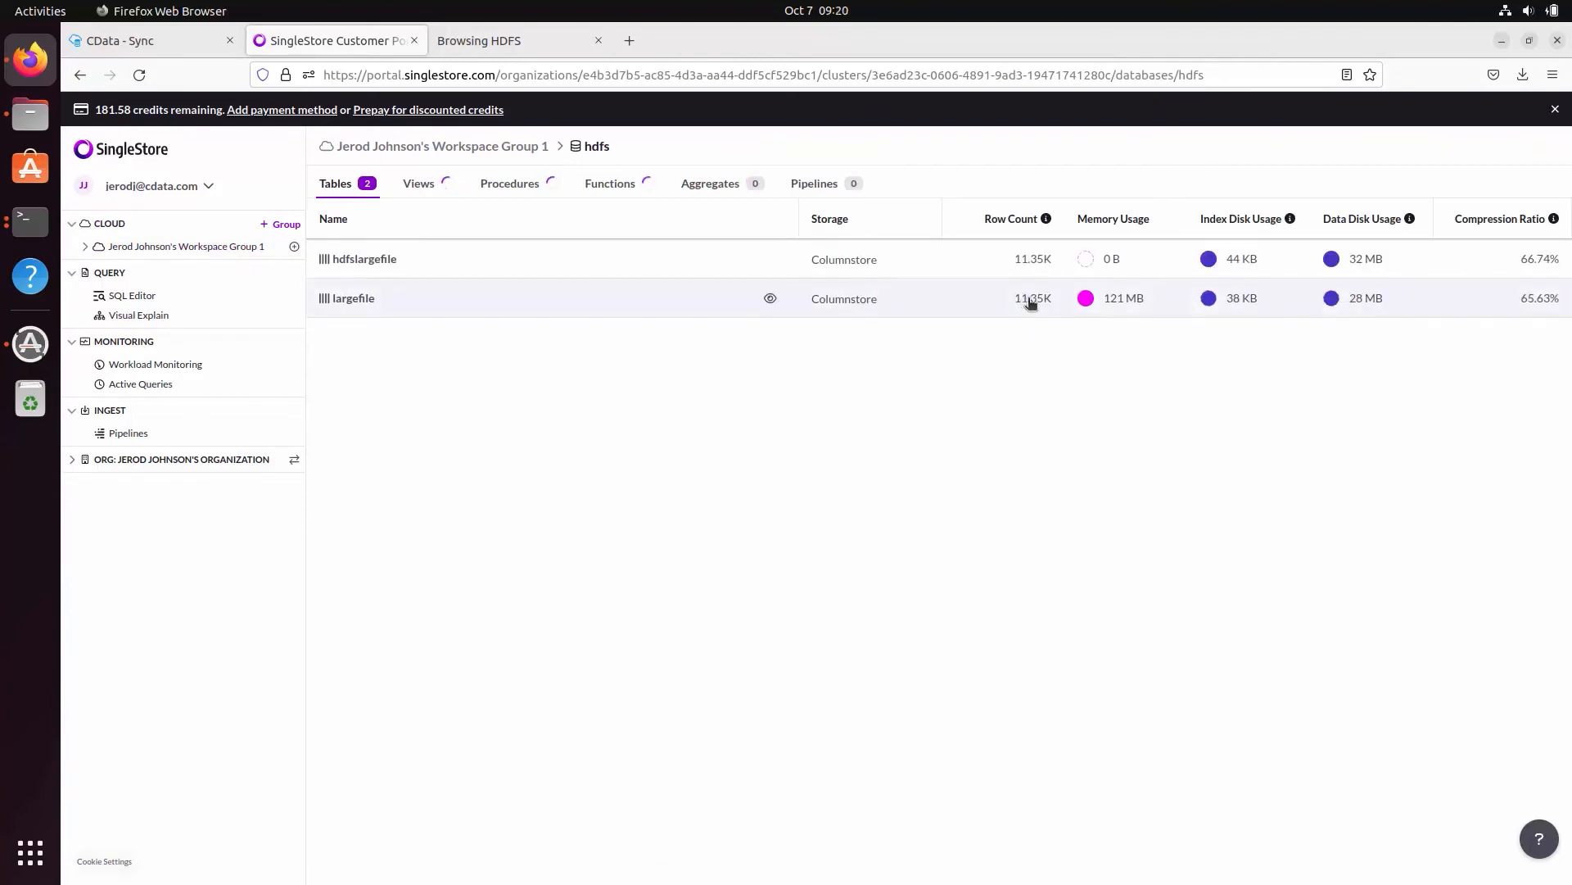
click(353, 298)
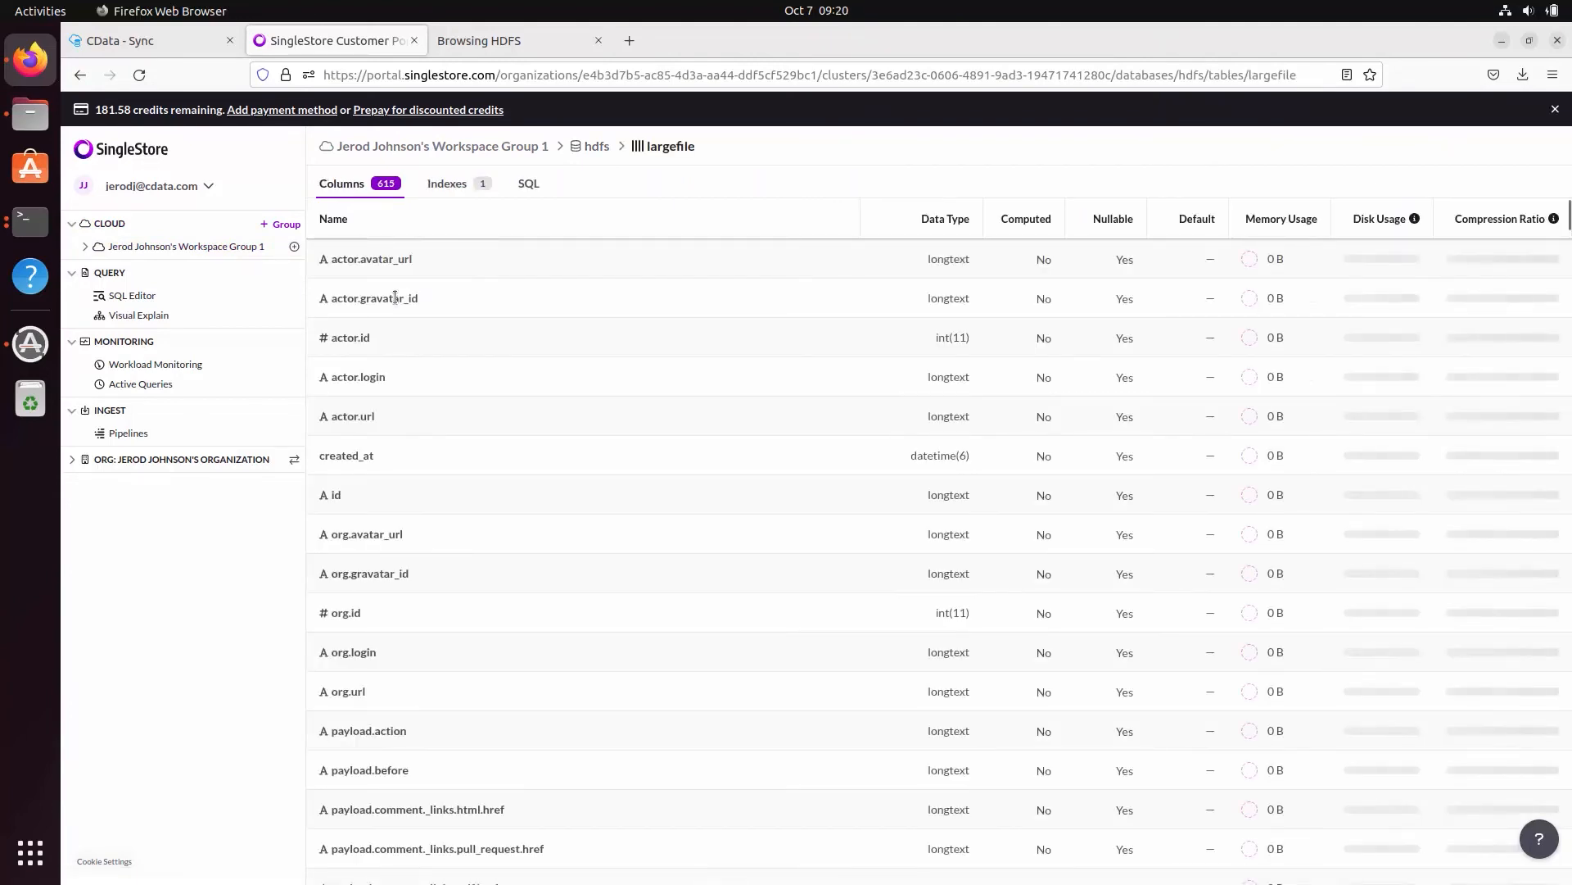
click(131, 295)
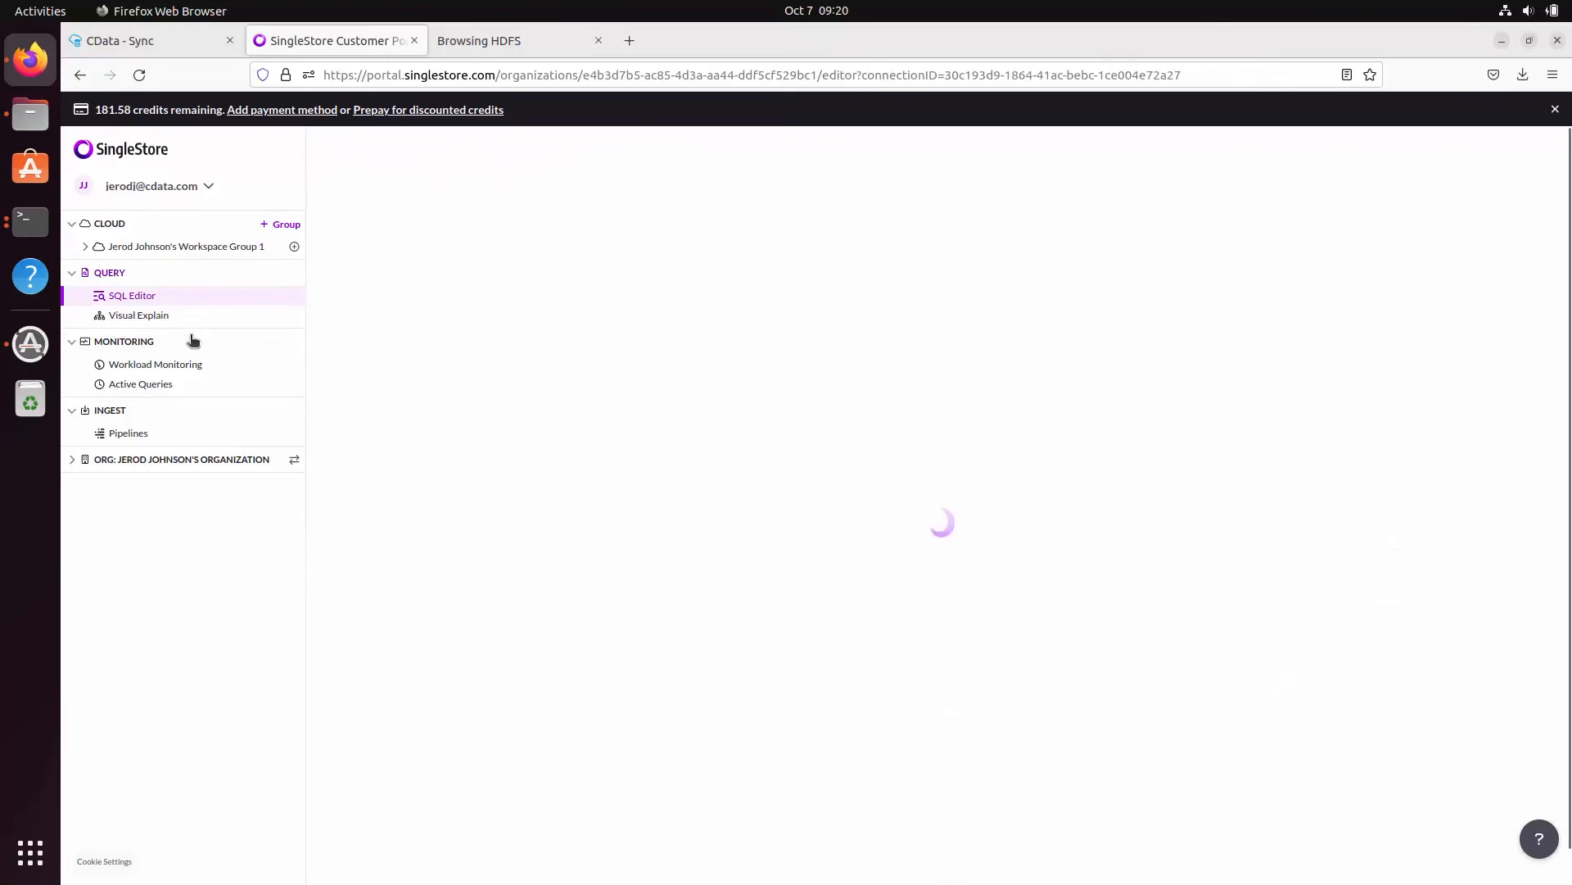
Run SELECT * FROM largefile; against the hdfs database to return the replicated rows.
click(684, 201)
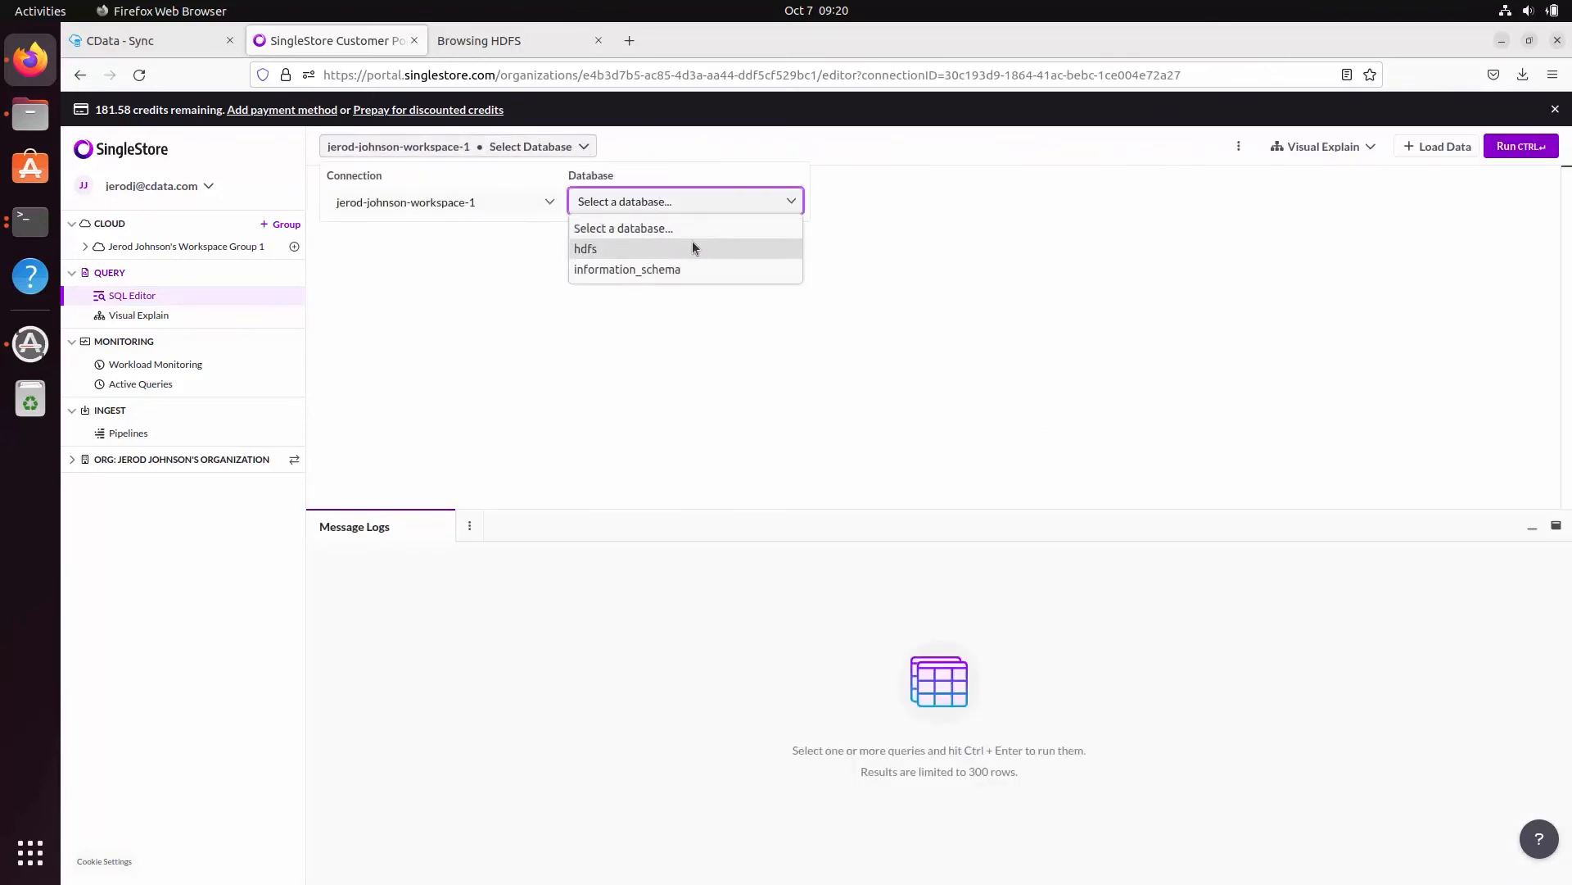
click(587, 249)
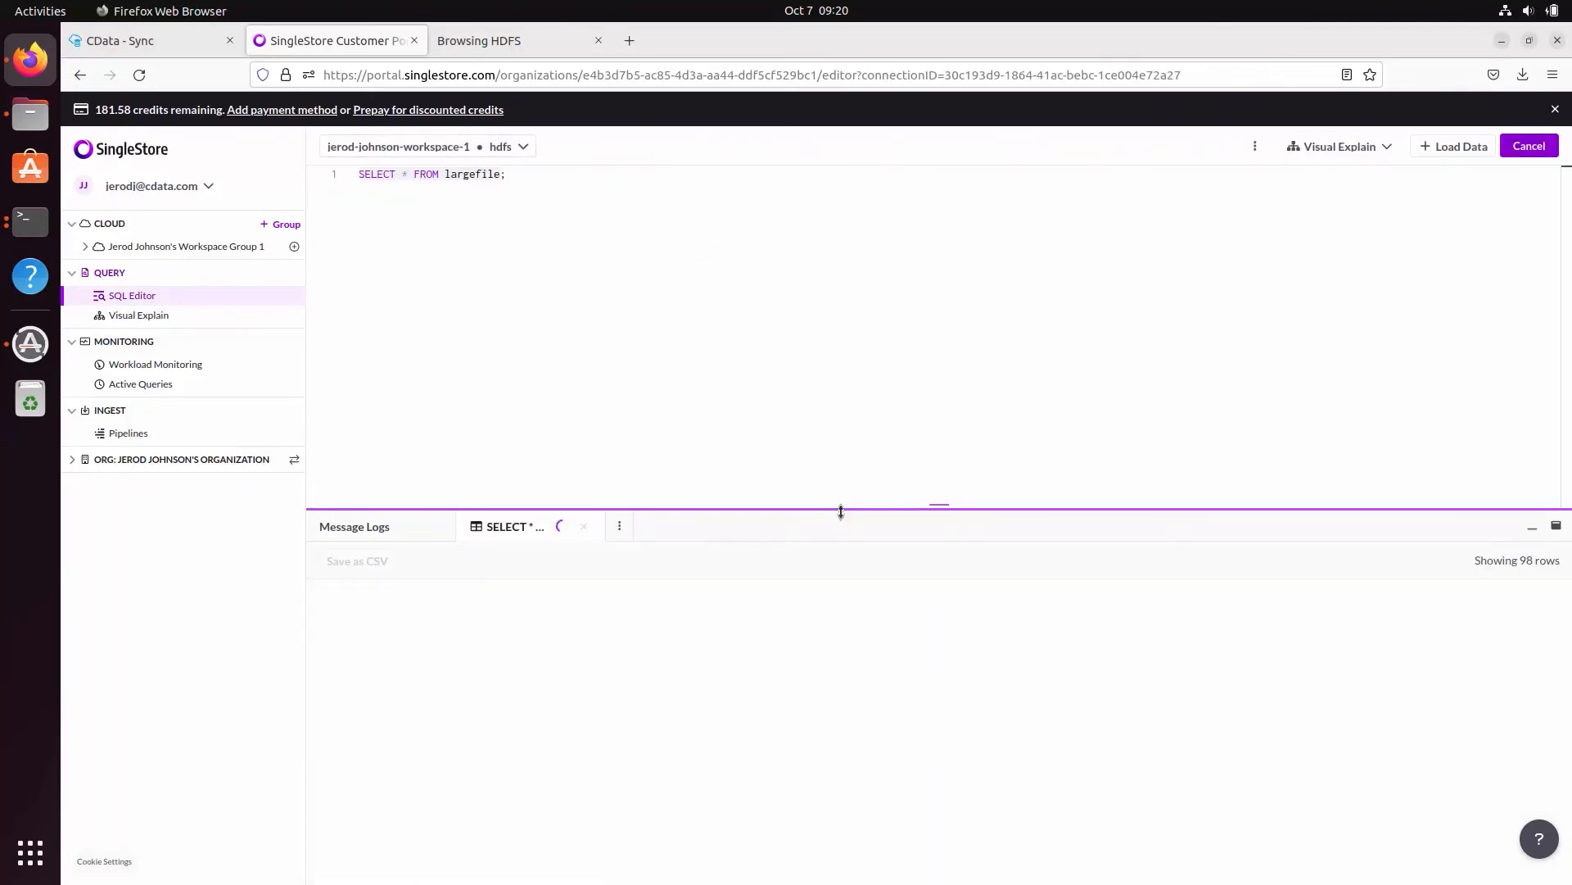
click(1526, 145)
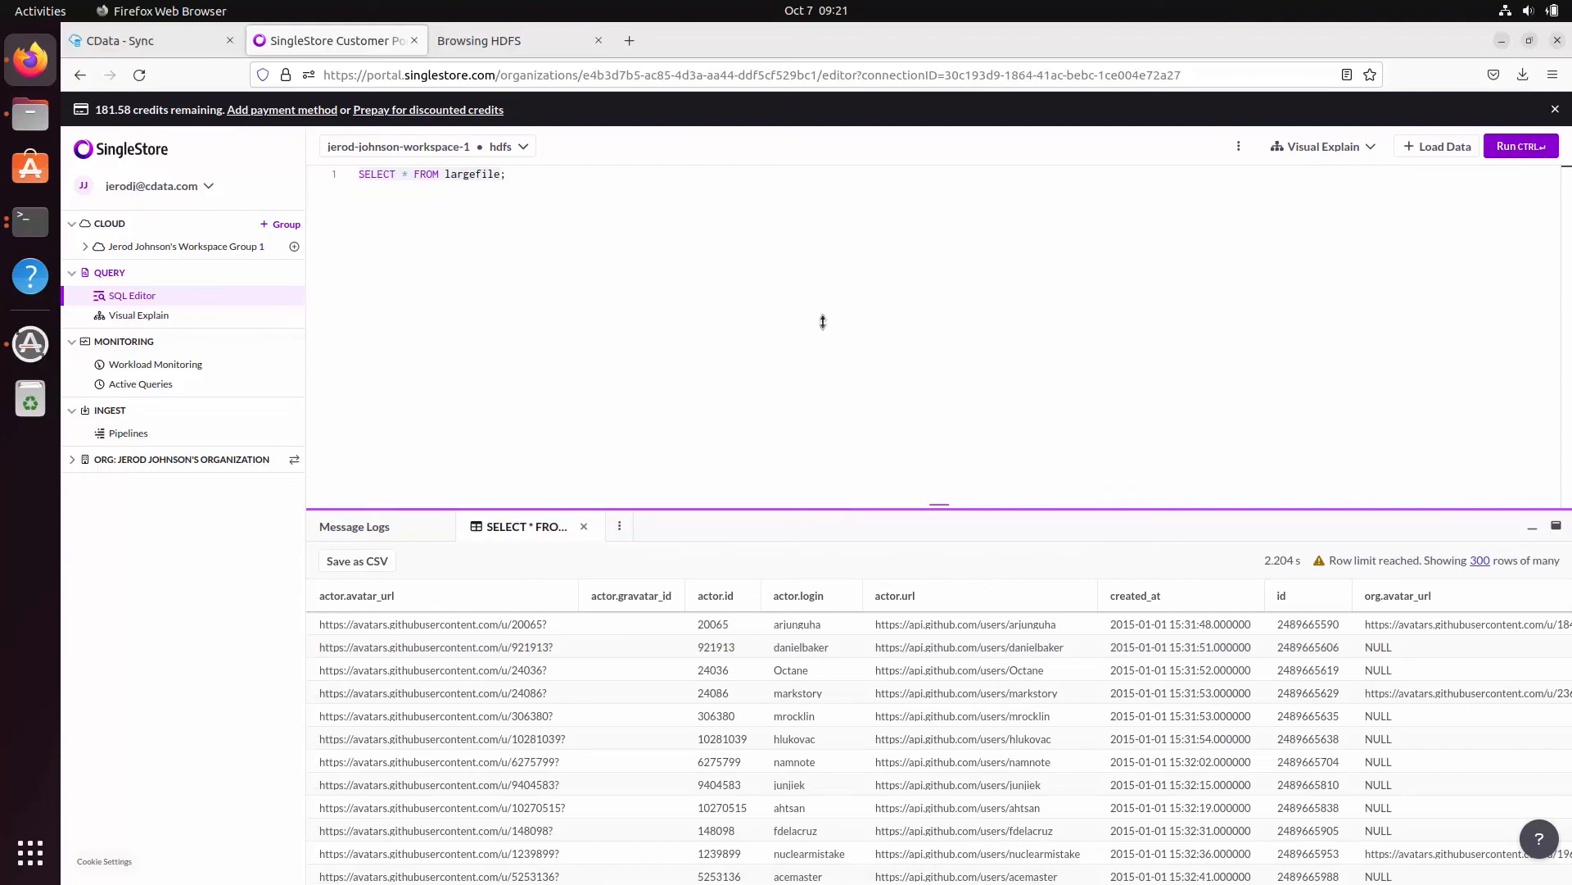